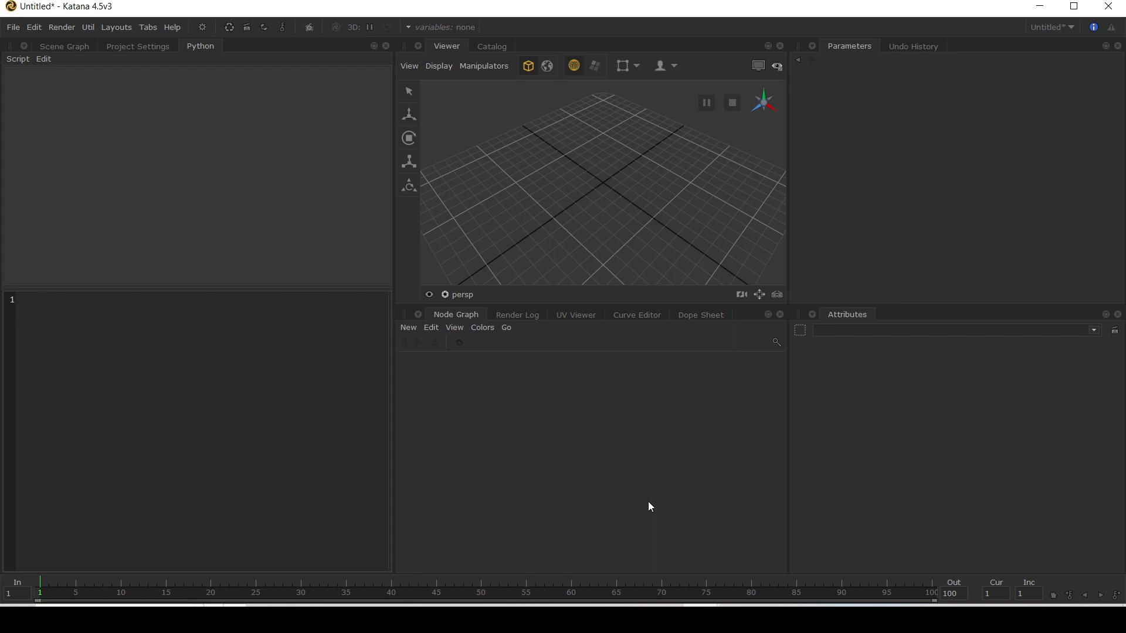
Step: Create a Prune node in the Node Graph via the 'pr' node search
{"action": "type", "text": "pr"}
{"action": "type", "text": "nodes ="}
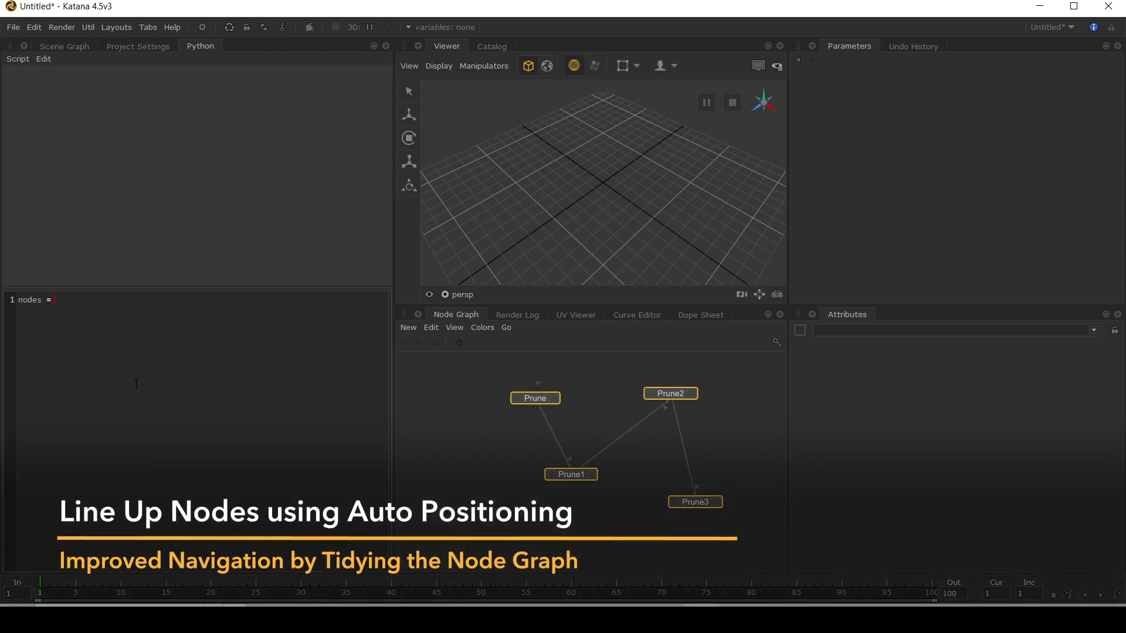
Step: Run nodes = NodegraphAPI.GetAllSelectedNodes() to gather the four selected Prune nodes
{"action": "type", "text": "Node"}
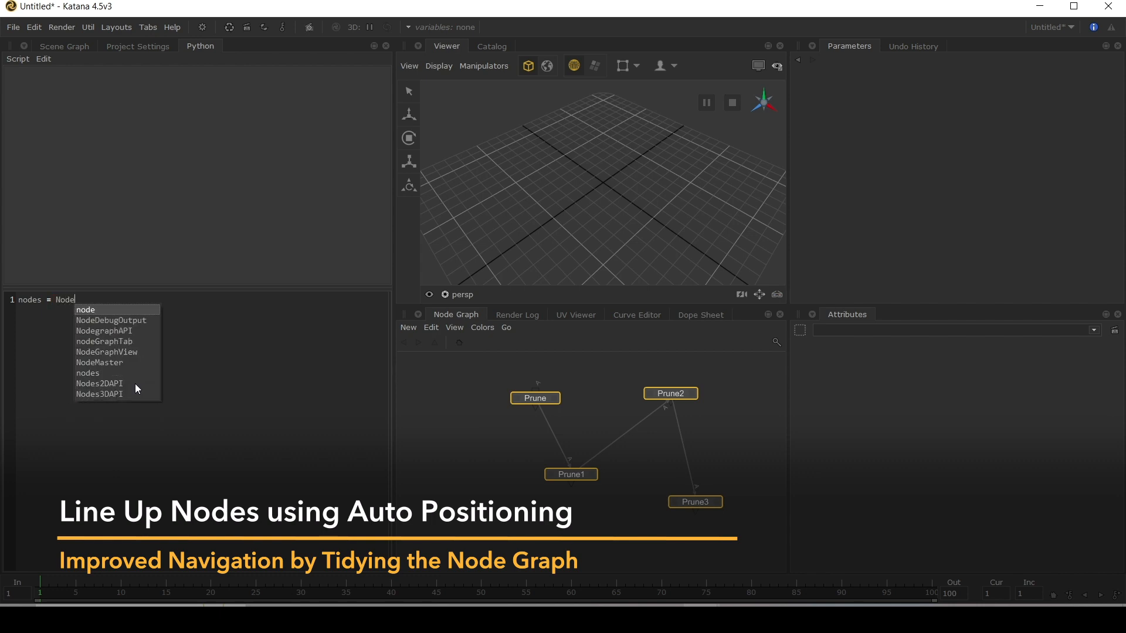
{"action": "type", "text": "graphAPI."}
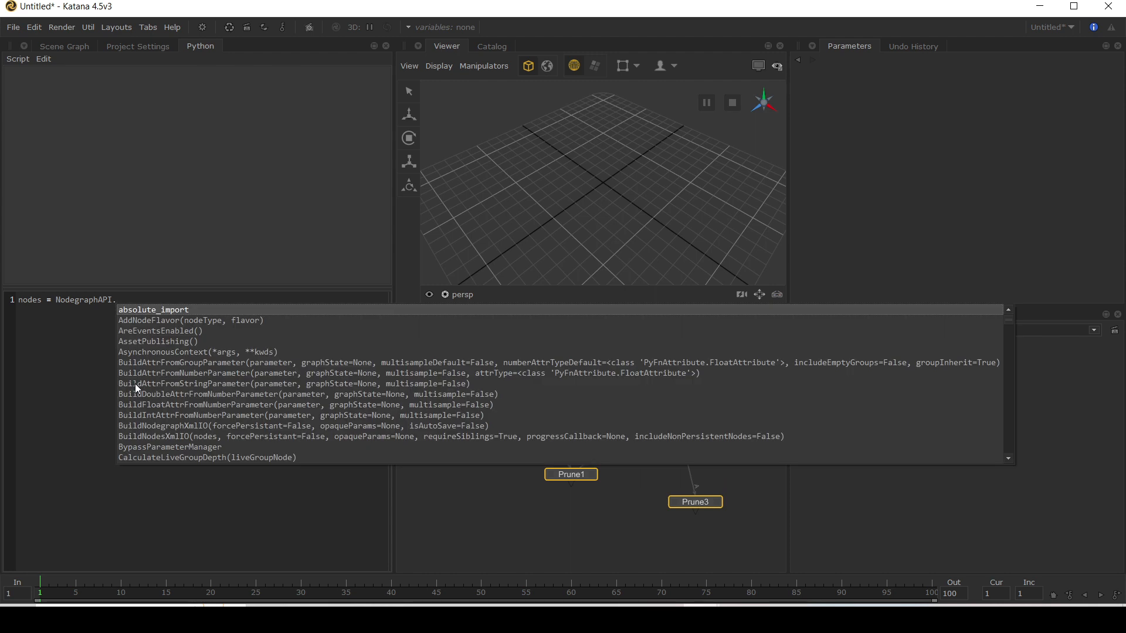
{"action": "type", "text": "GetAllse"}
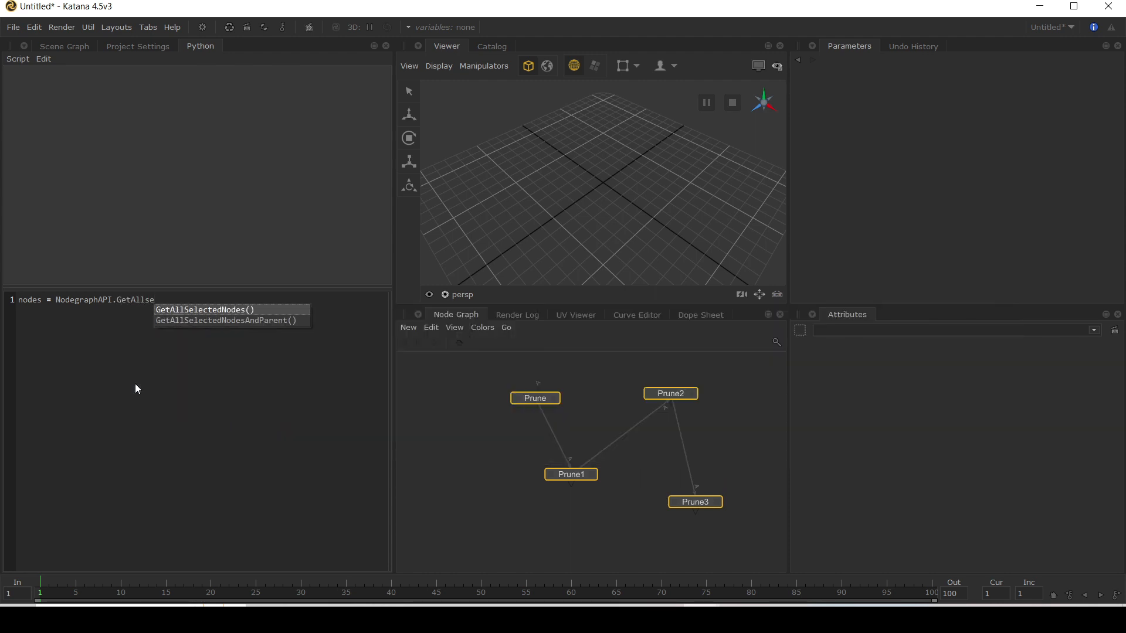
{"action": "key", "text": "ctrl+enter"}
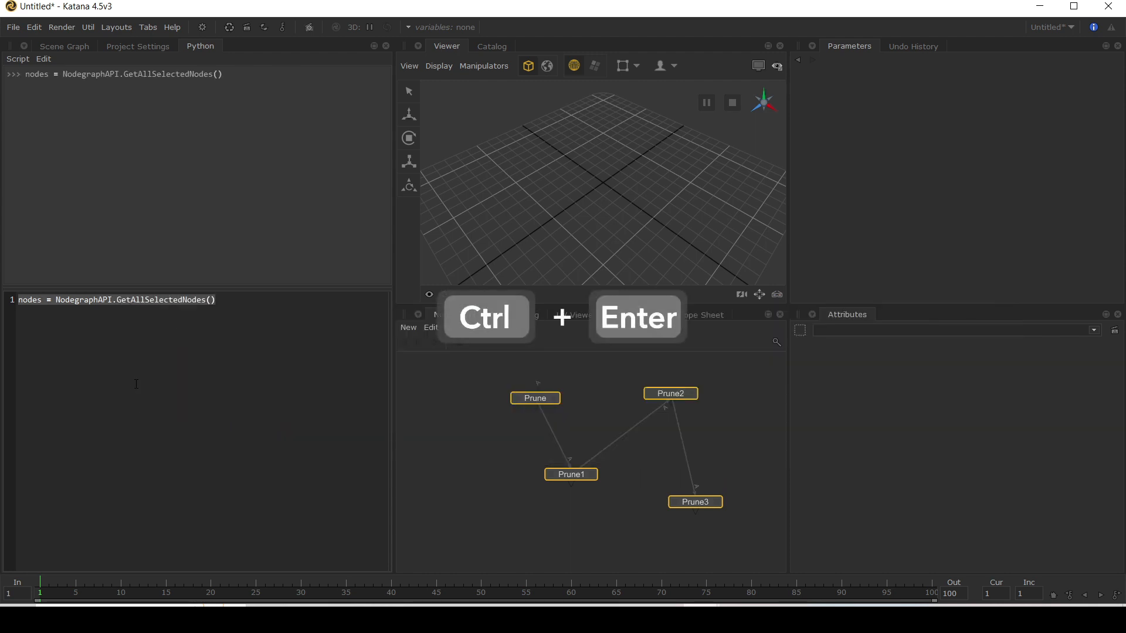
Step: Call DrawingModule.AutoPositionNodes(nodes, oldStyle=False) to line the Prune nodes up vertically
{"action": "type", "text": "Dr"}
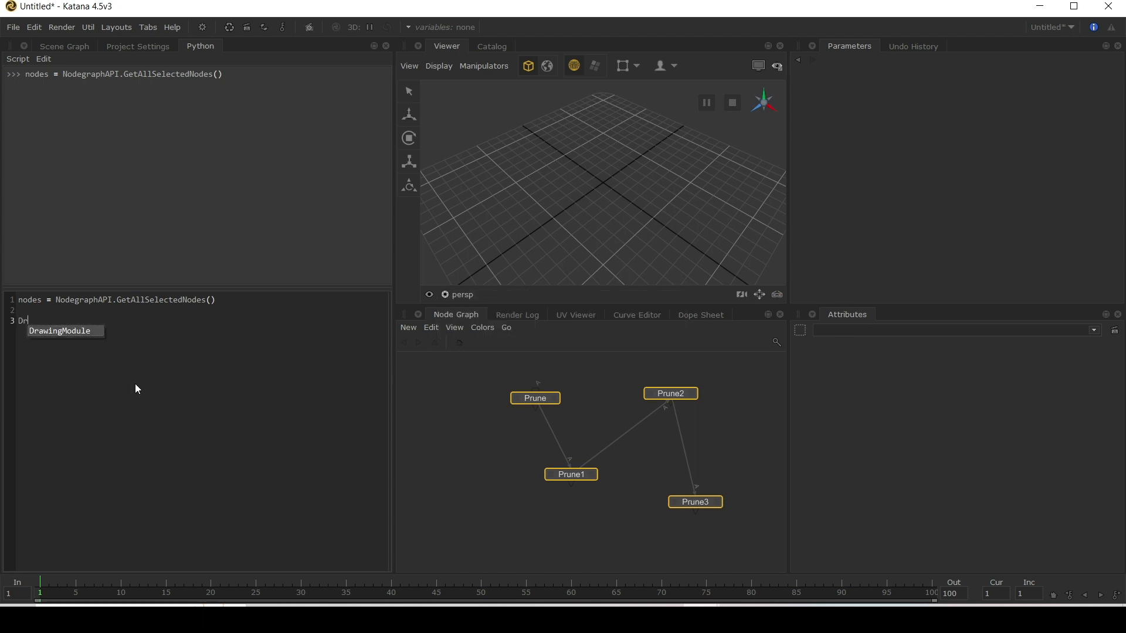
{"action": "type", "text": "."}
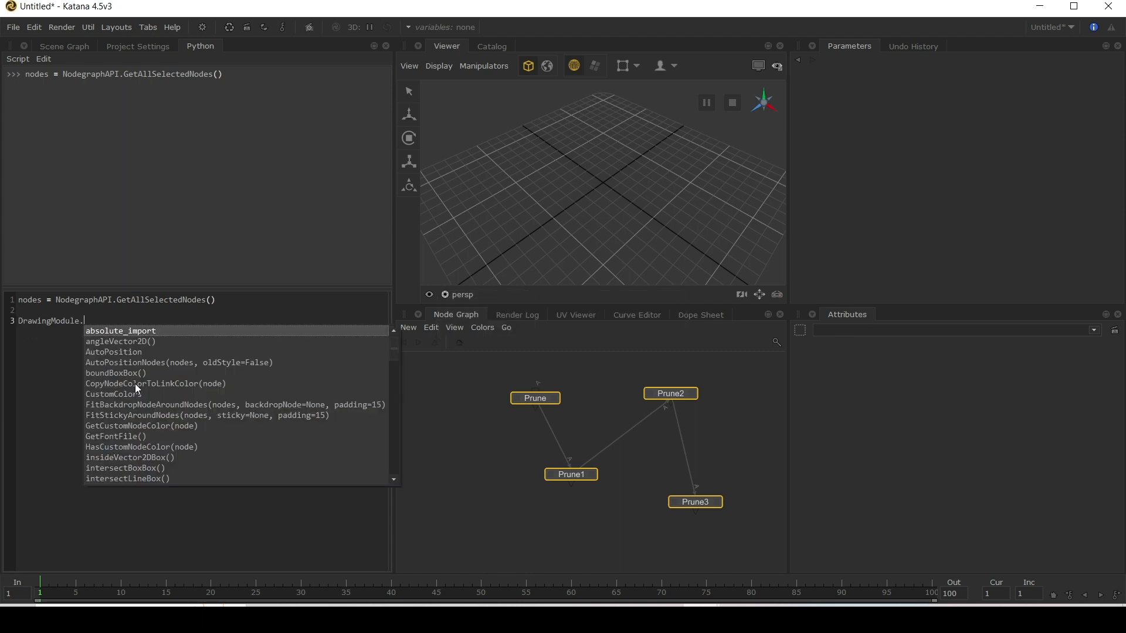
{"action": "type", "text": "alse)"}
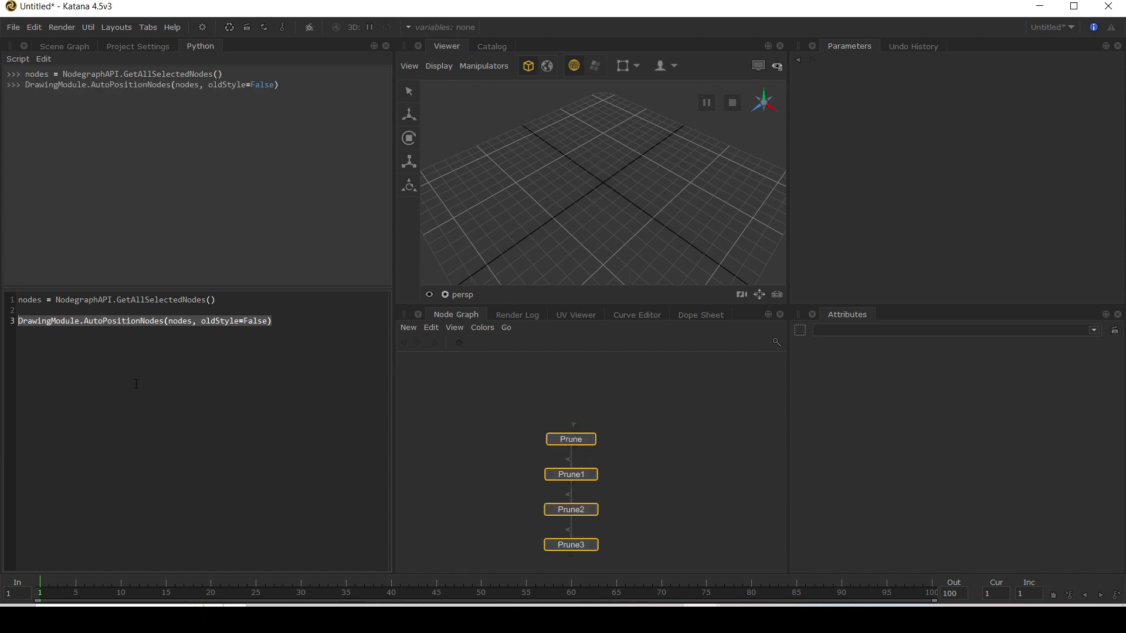
{"action": "mouse_move", "coordinate": [574, 411]}
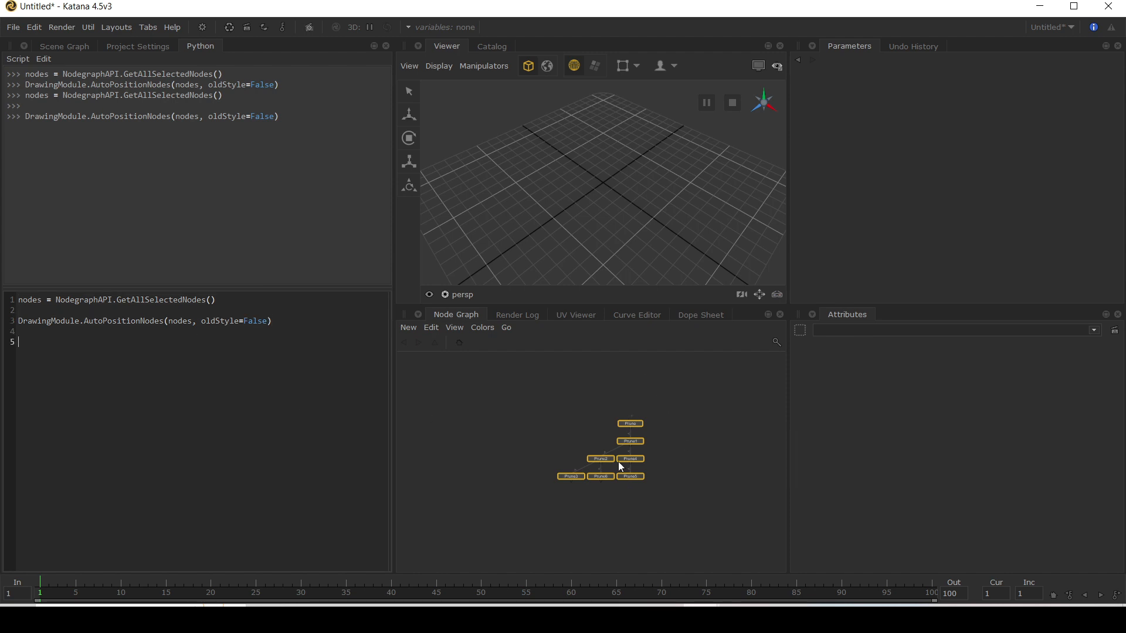
{"action": "mouse_move", "coordinate": [644, 426]}
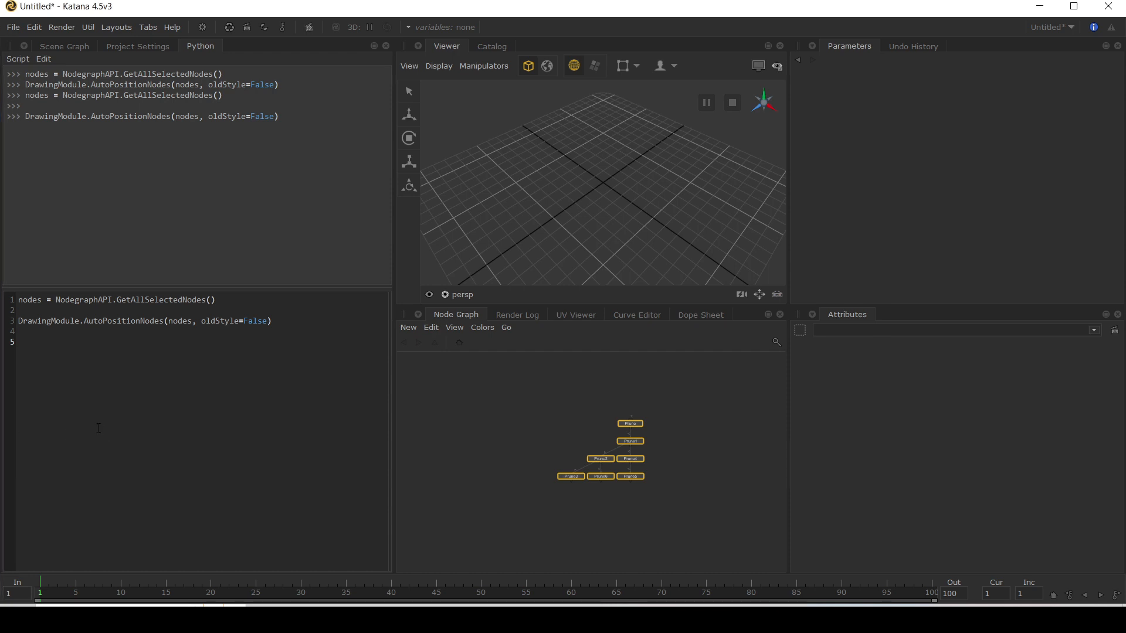
Step: Script a loop building the Prune chain, then fetch prune = NodegraphAPI.GetNode('Prune')
{"action": "type", "text": "nodes = []"}
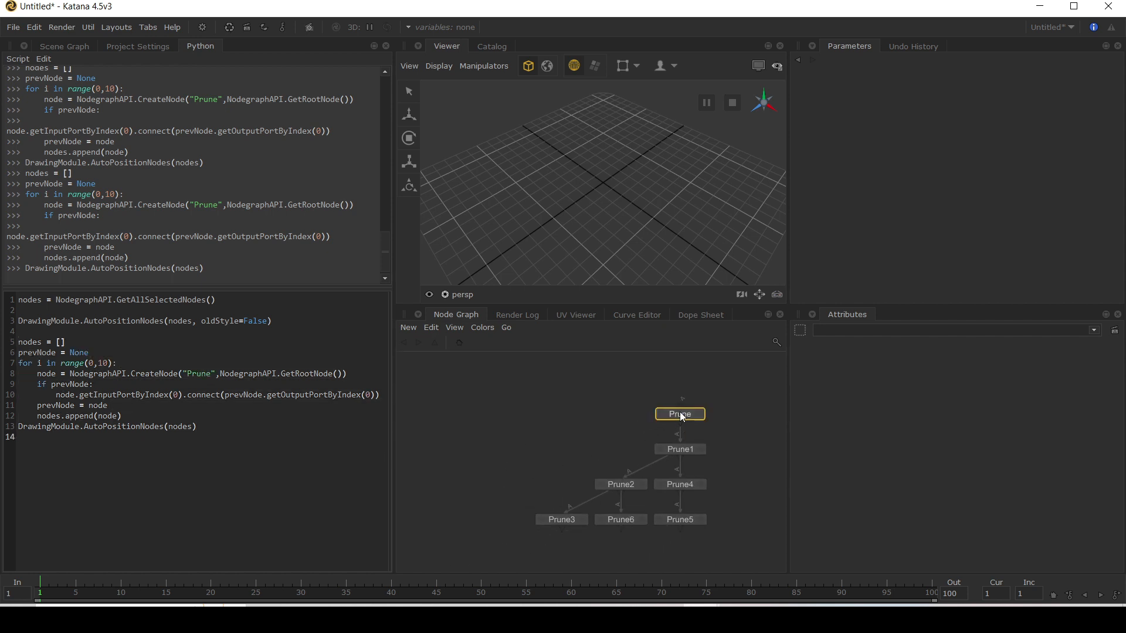
{"action": "type", "text": "NodegraphAPI.GetNode('Prune')"}
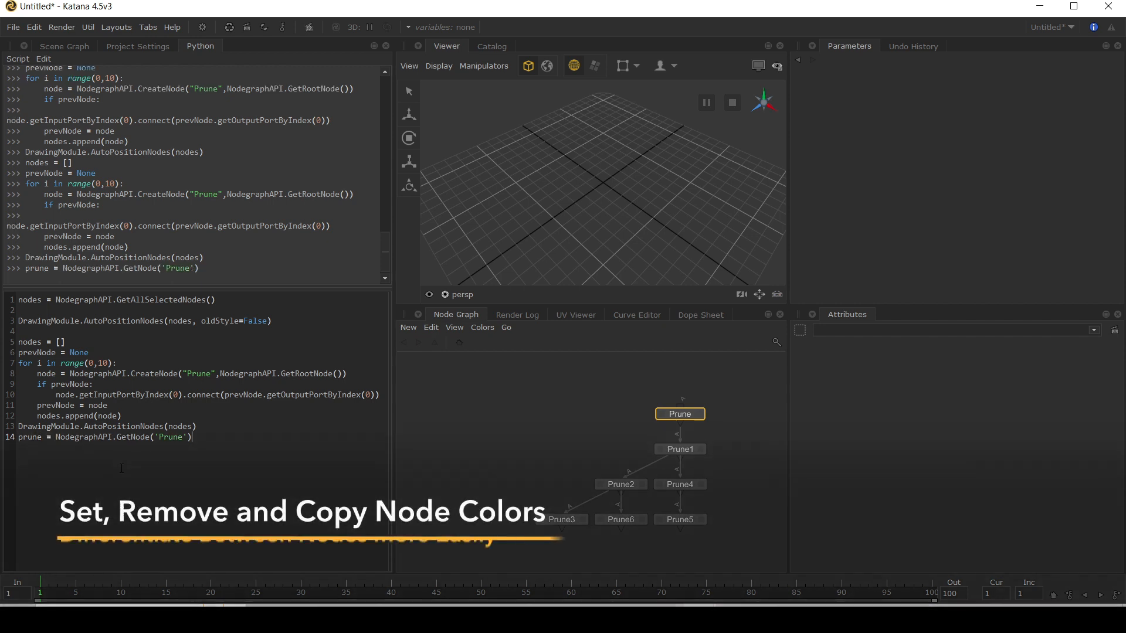
Step: Run DrawingModule.SetCustomNodeColor(prune, 1, 0, 0) to give the Prune node a red colour
{"action": "type", "text": "DrawingModule.SetCustomNodeColor(node, r, g, b"}
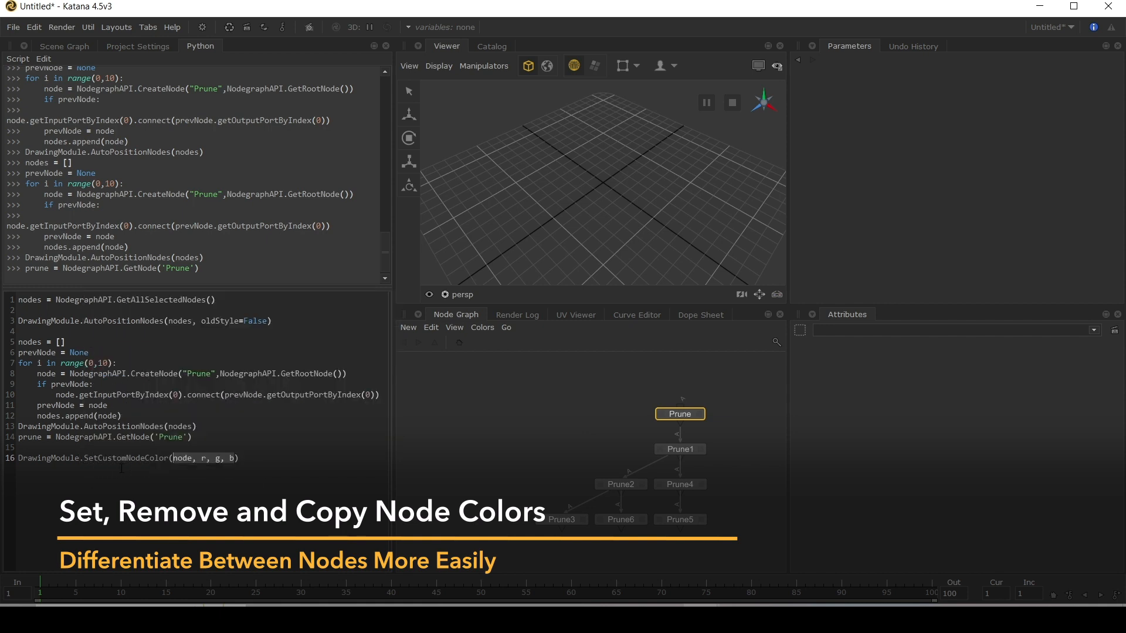
{"action": "left_click", "coordinate": [482, 328]}
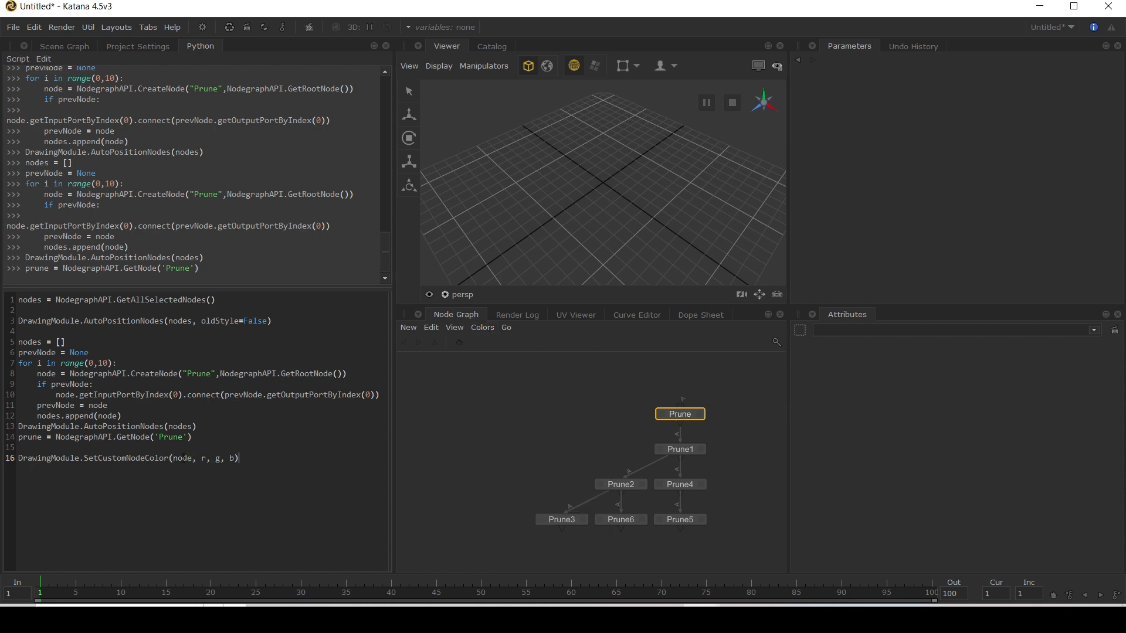
{"action": "type", "text": "prune"}
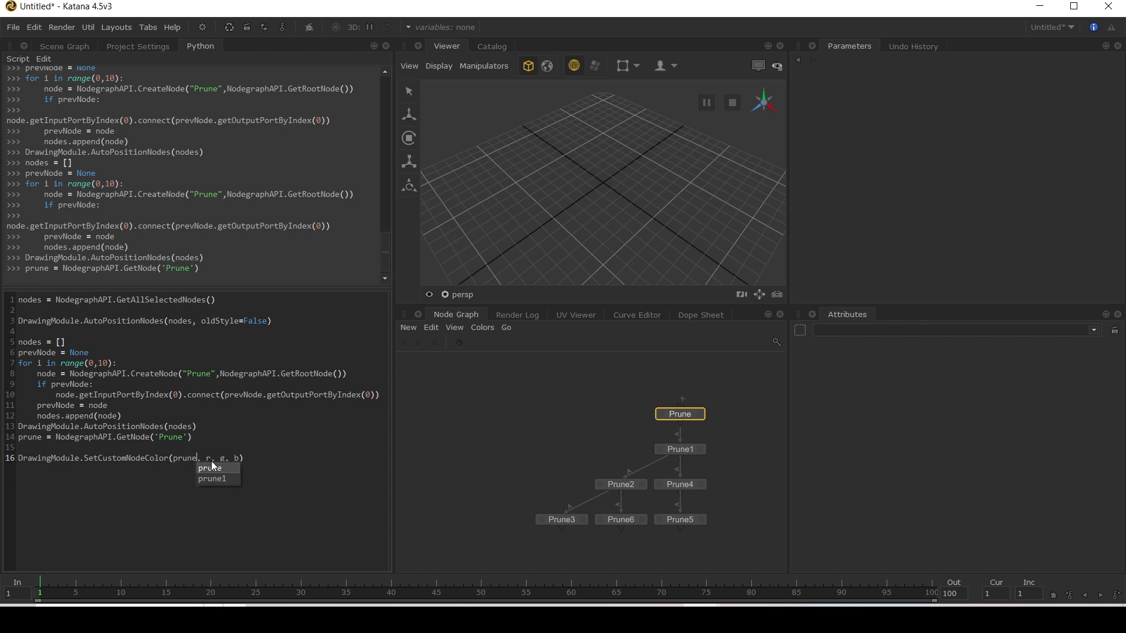
{"action": "type", "text": "1"}
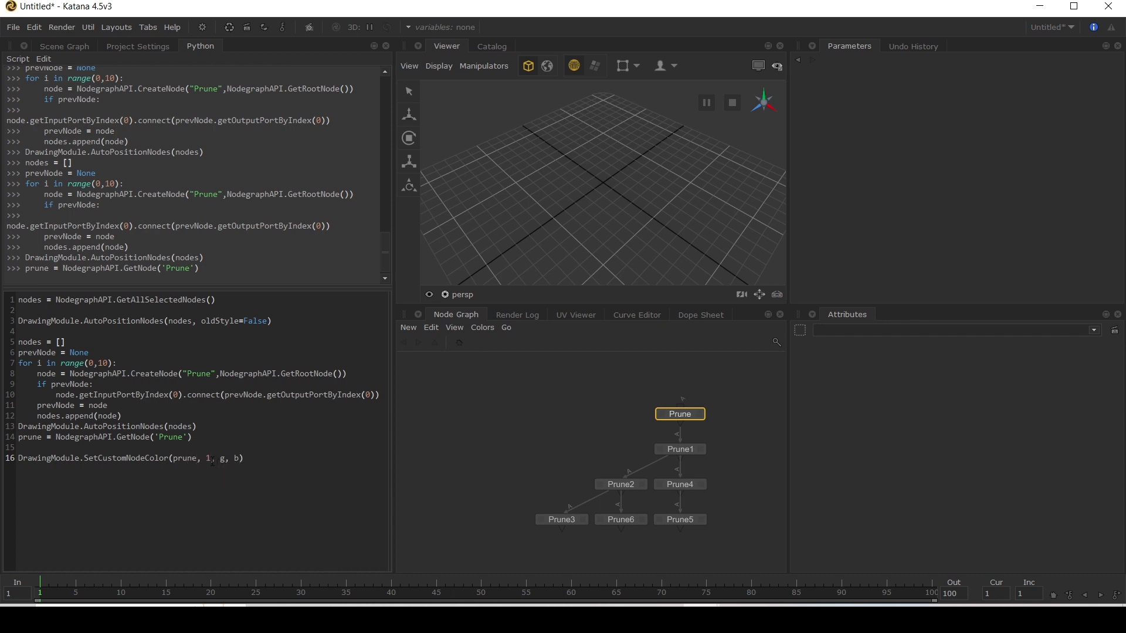
{"action": "type", "text": "0,"}
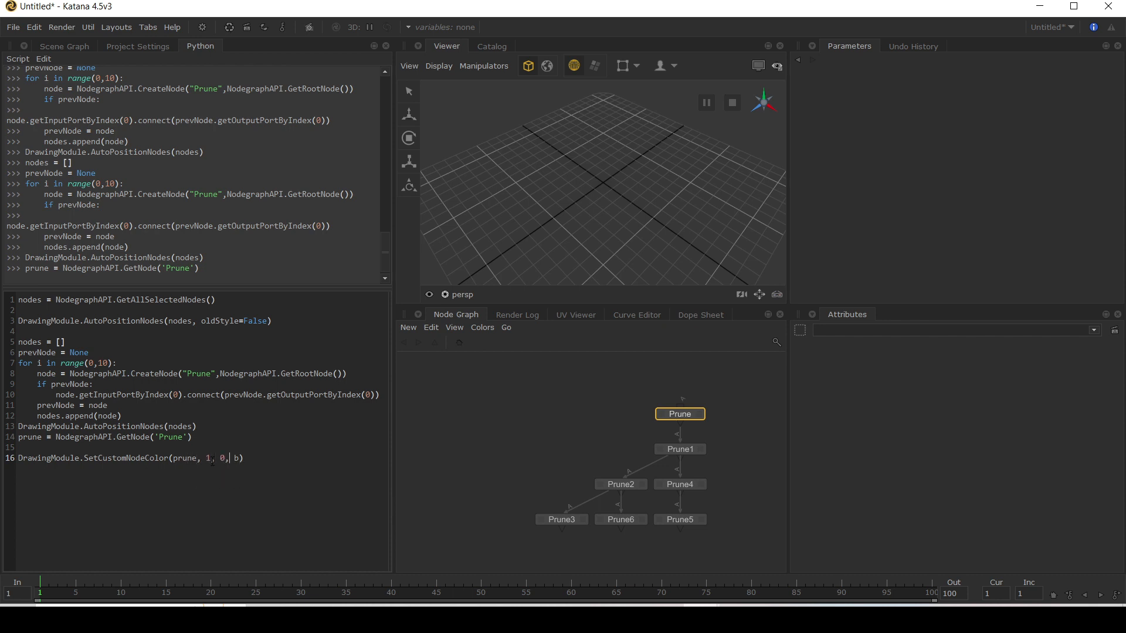
{"action": "type", "text": "0"}
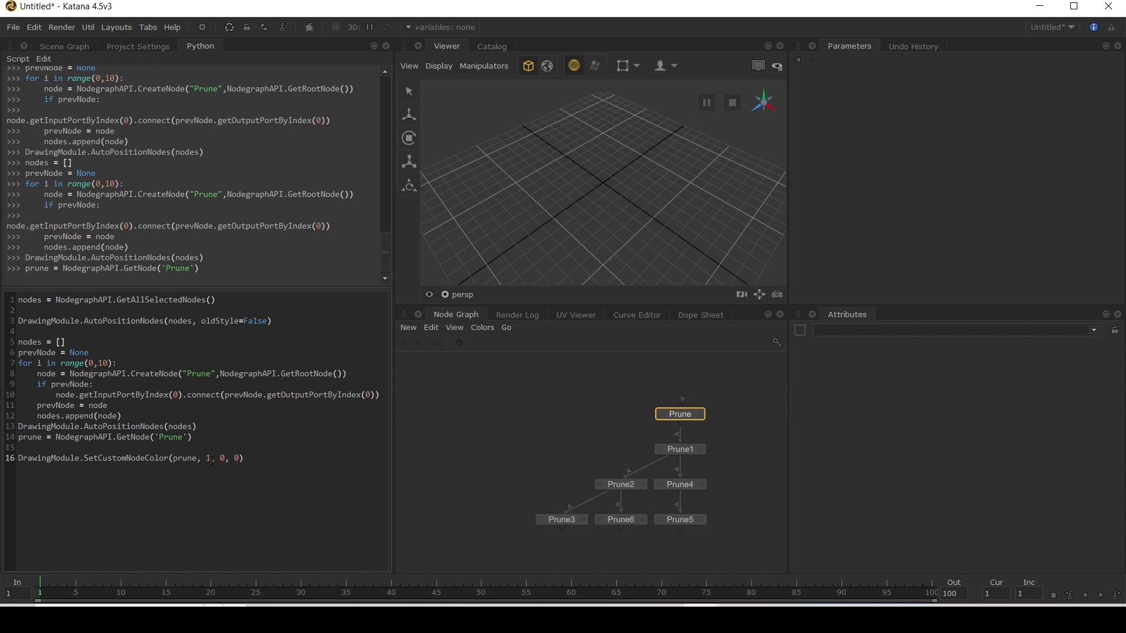
{"action": "triple_click", "coordinate": [129, 459]}
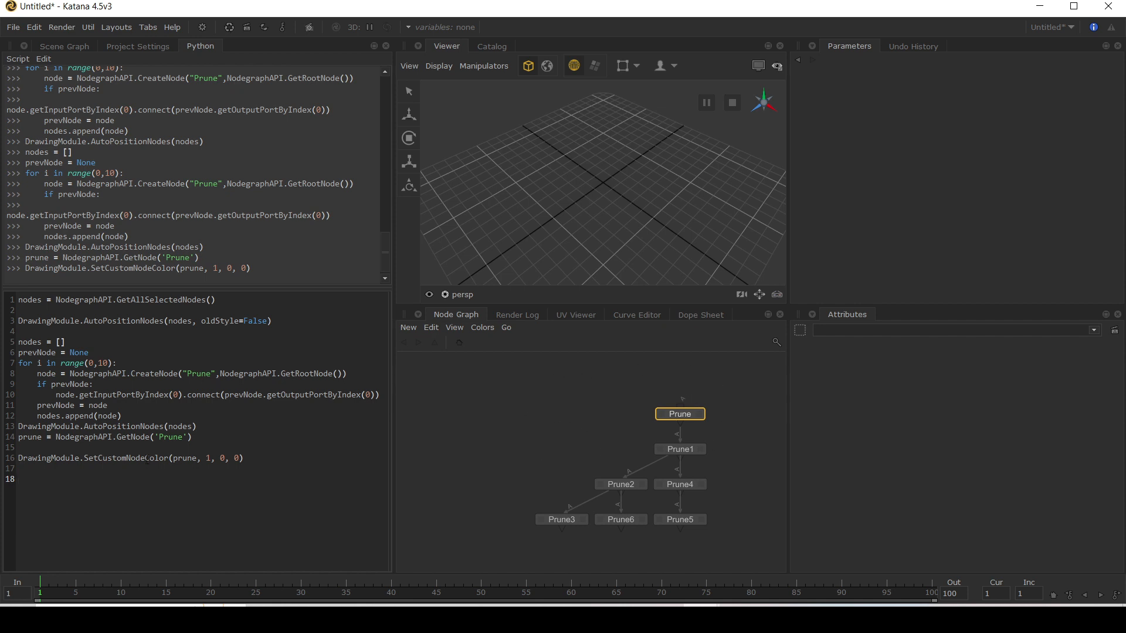
Step: Run NodegraphAPI.SetNeedsRedraw(True) so the red Prune node shows in the graph
{"action": "type", "text": "N"}
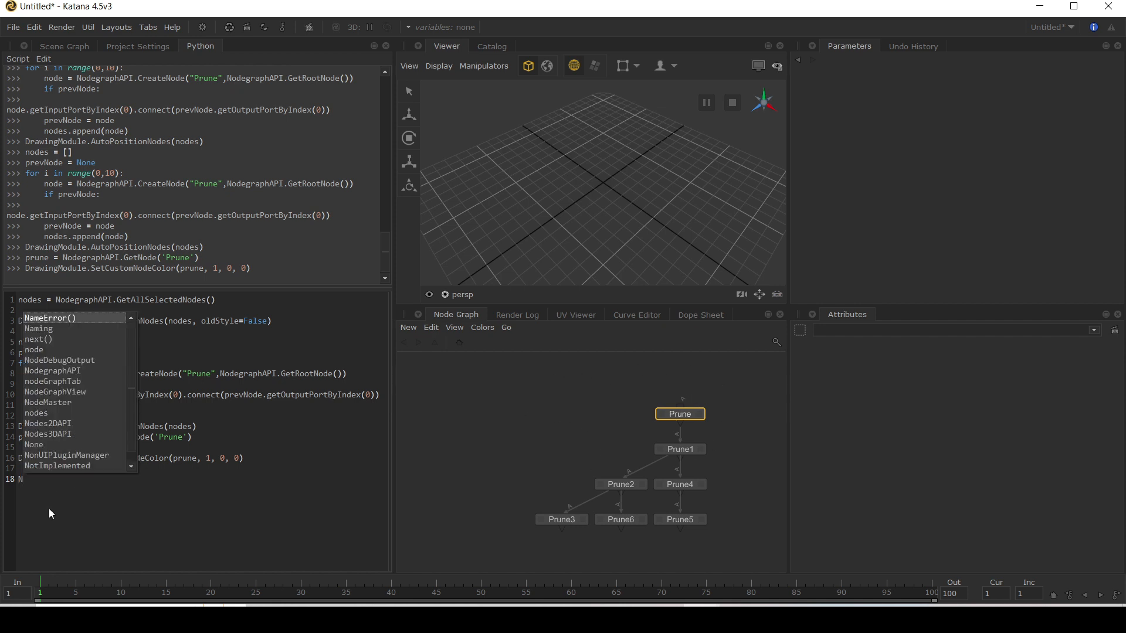
{"action": "type", "text": "odegraphAPI.SetNeedsRedraw(True"}
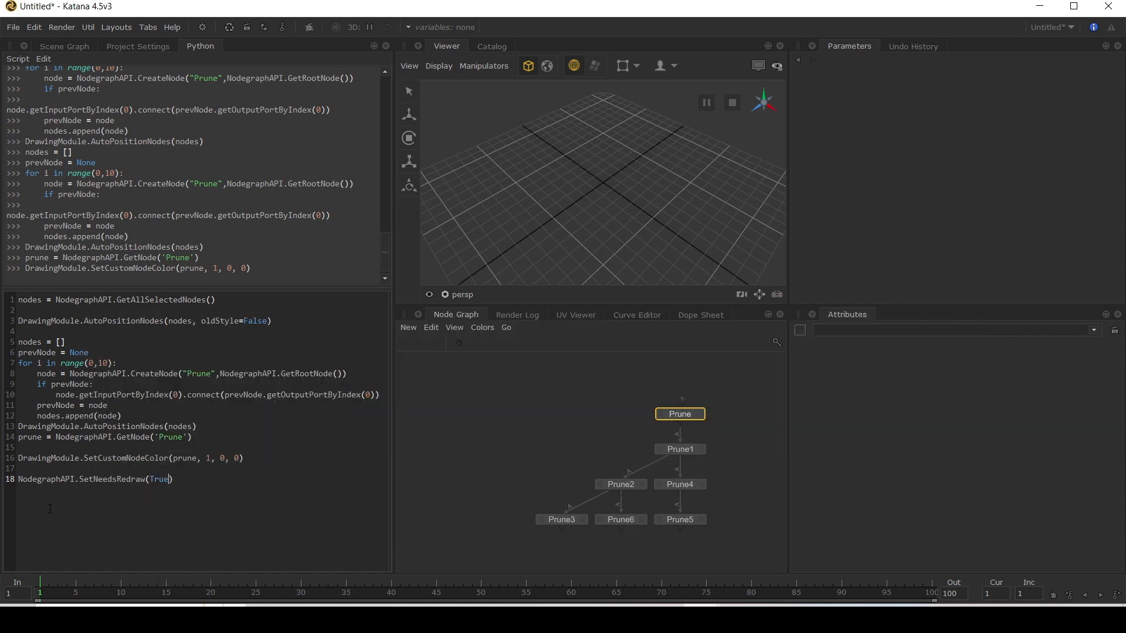
{"action": "triple_click", "coordinate": [93, 478]}
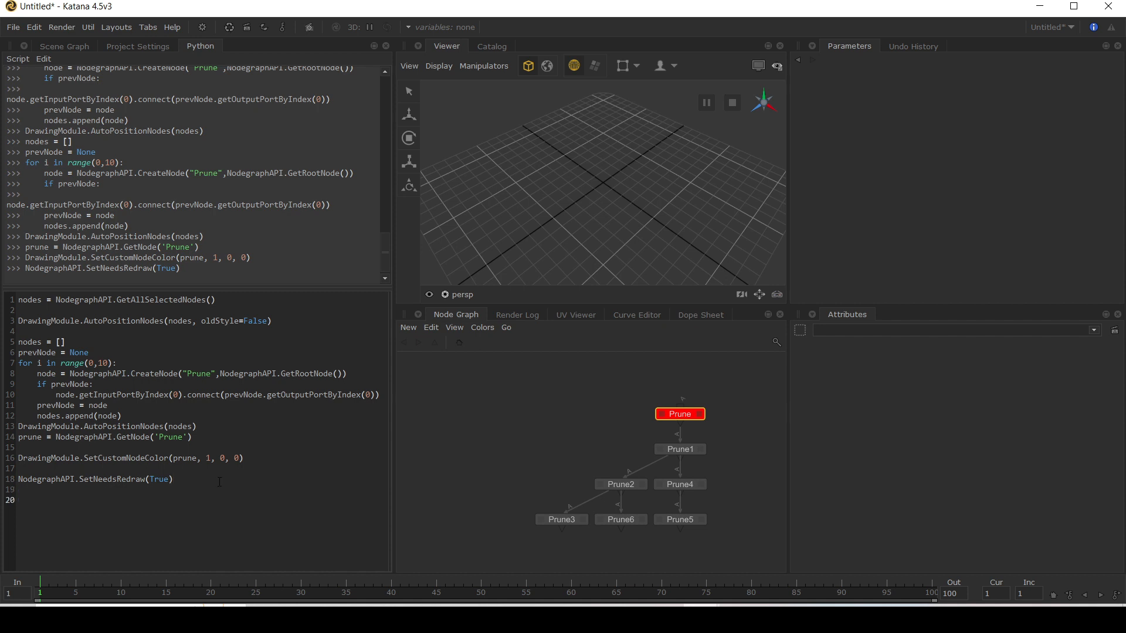
Step: Run DrawingModule.RemoveCustomNodeColor(prune) to strip the red colour, then reselect the colour lines
{"action": "type", "text": "Draw"}
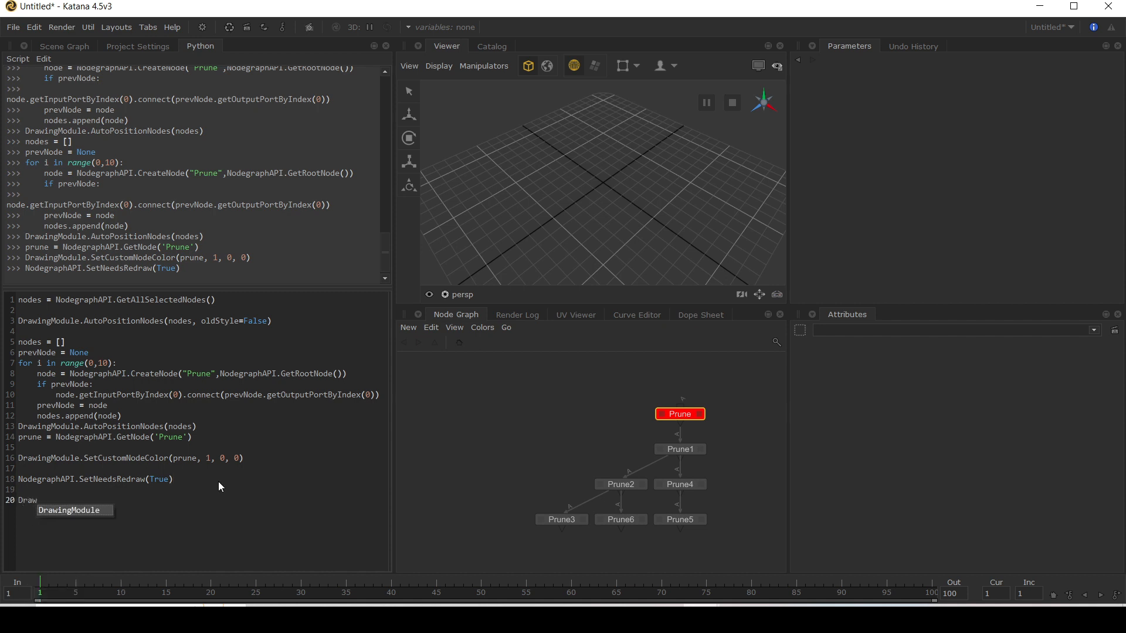
{"action": "type", "text": "DrawingModule.re"}
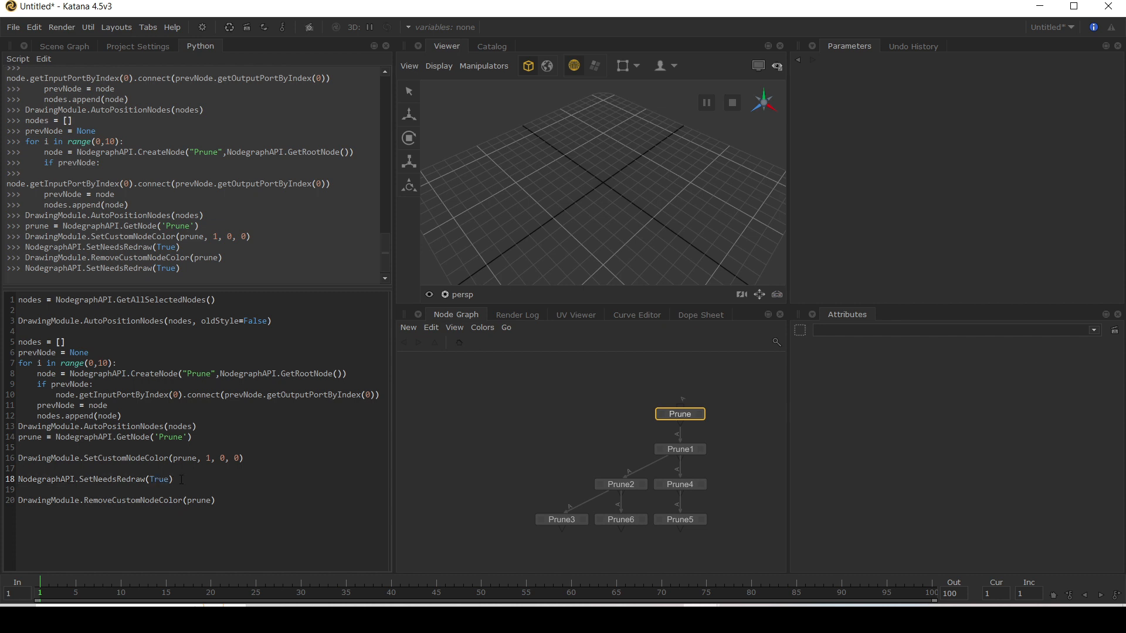
{"action": "left_click_drag", "start_coordinate": [21, 459], "coordinate": [182, 478]}
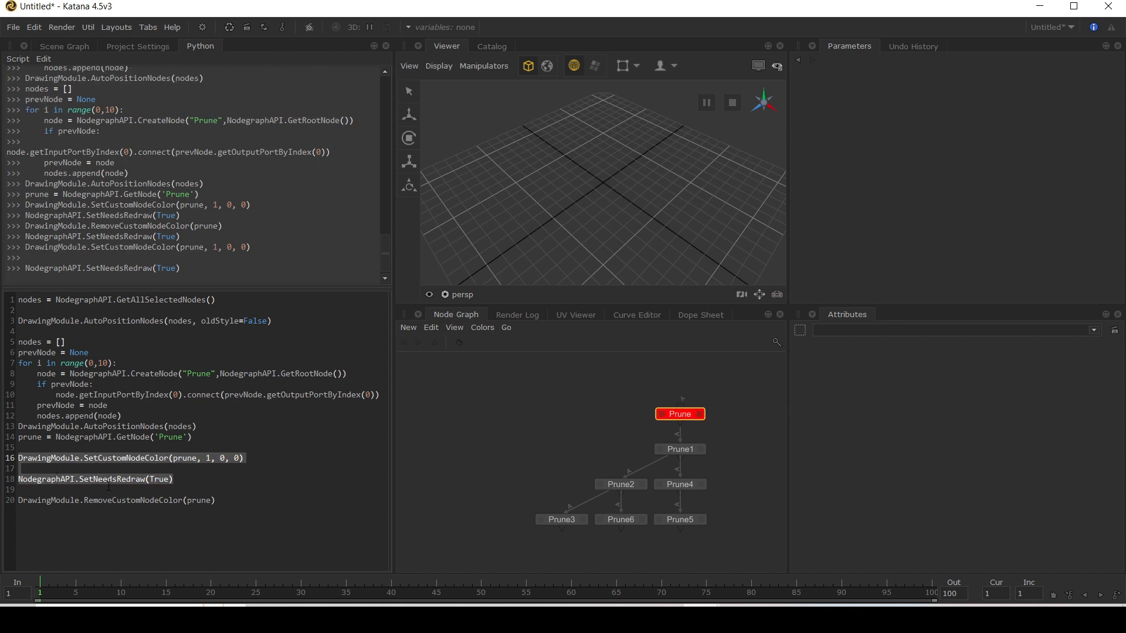
Step: Bring up the Node Graph's Colors menu of preset node colours
{"action": "left_click", "coordinate": [482, 327]}
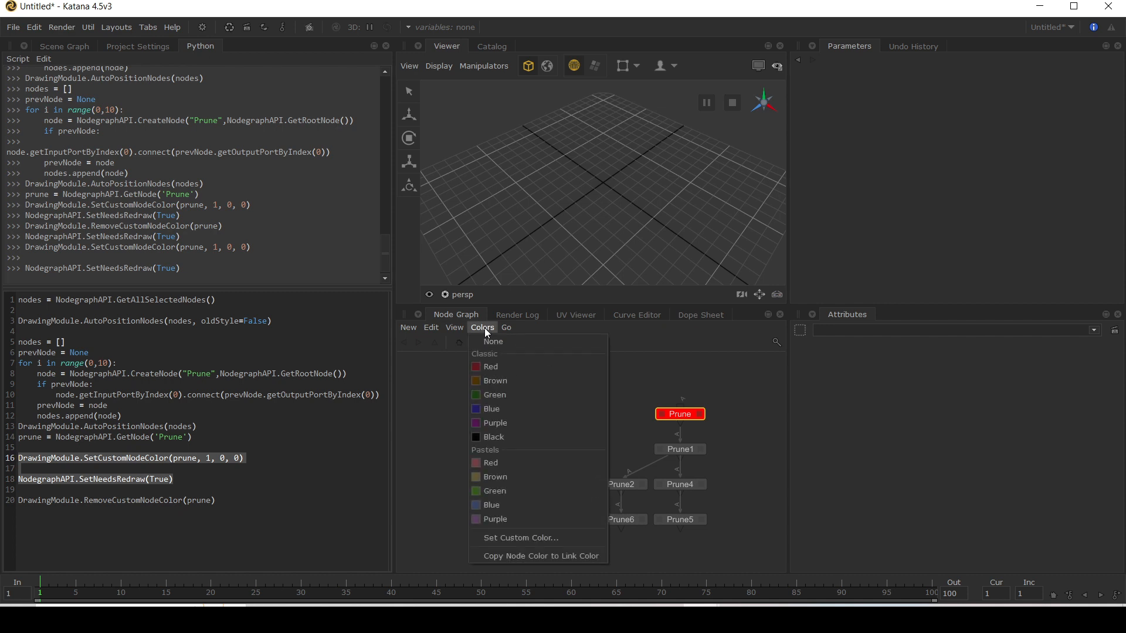
{"action": "mouse_move", "coordinate": [540, 555]}
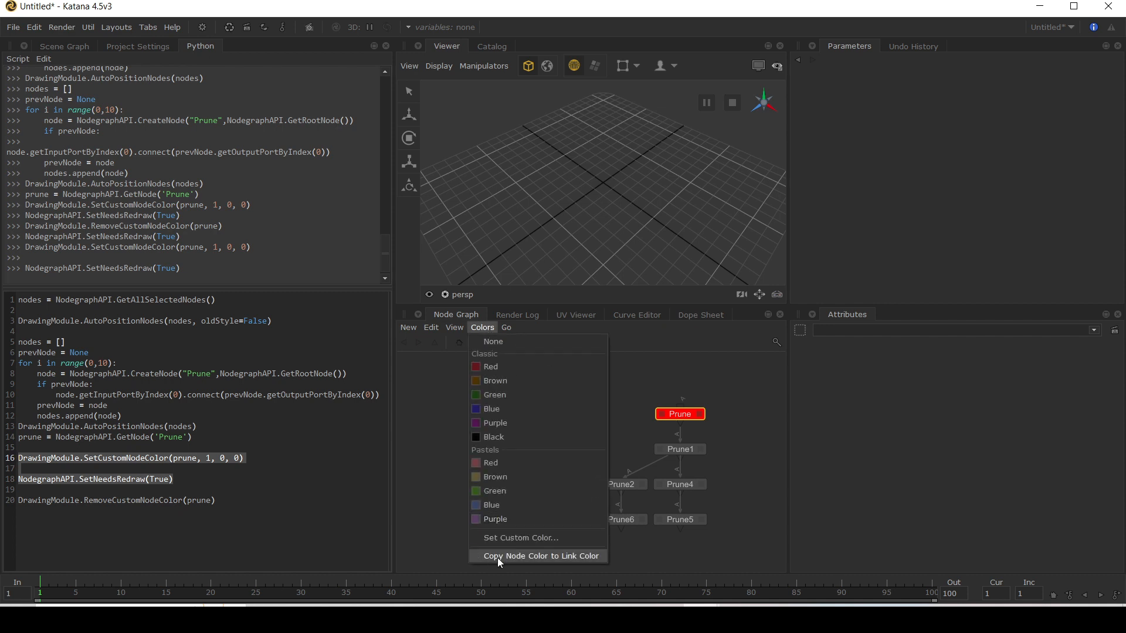
{"action": "mouse_move", "coordinate": [567, 561]}
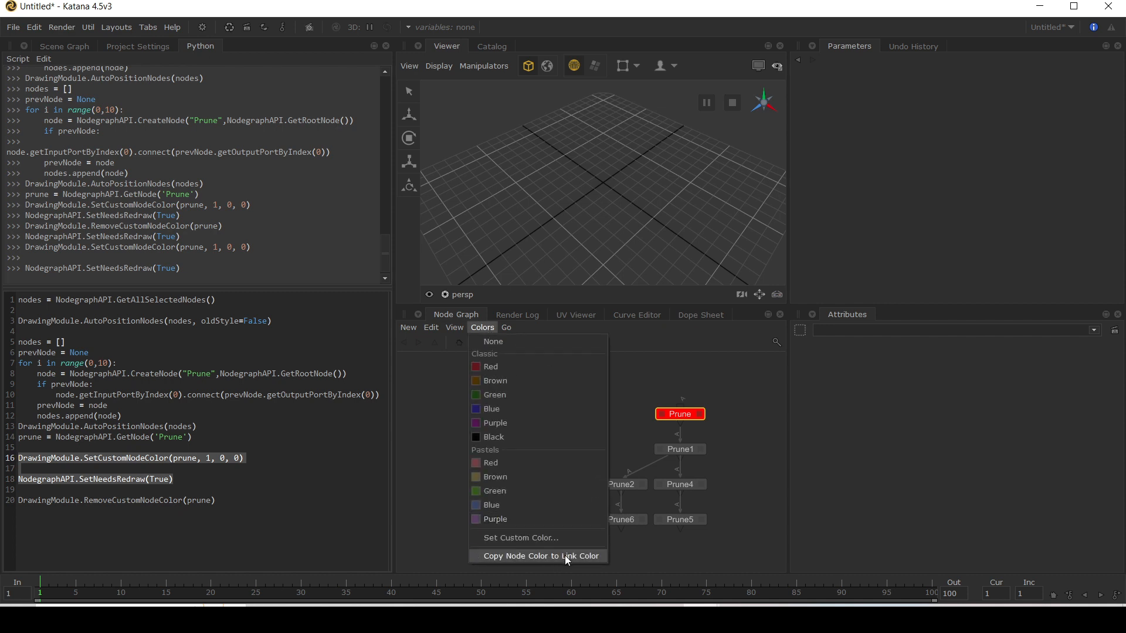
{"action": "mouse_move", "coordinate": [682, 430]}
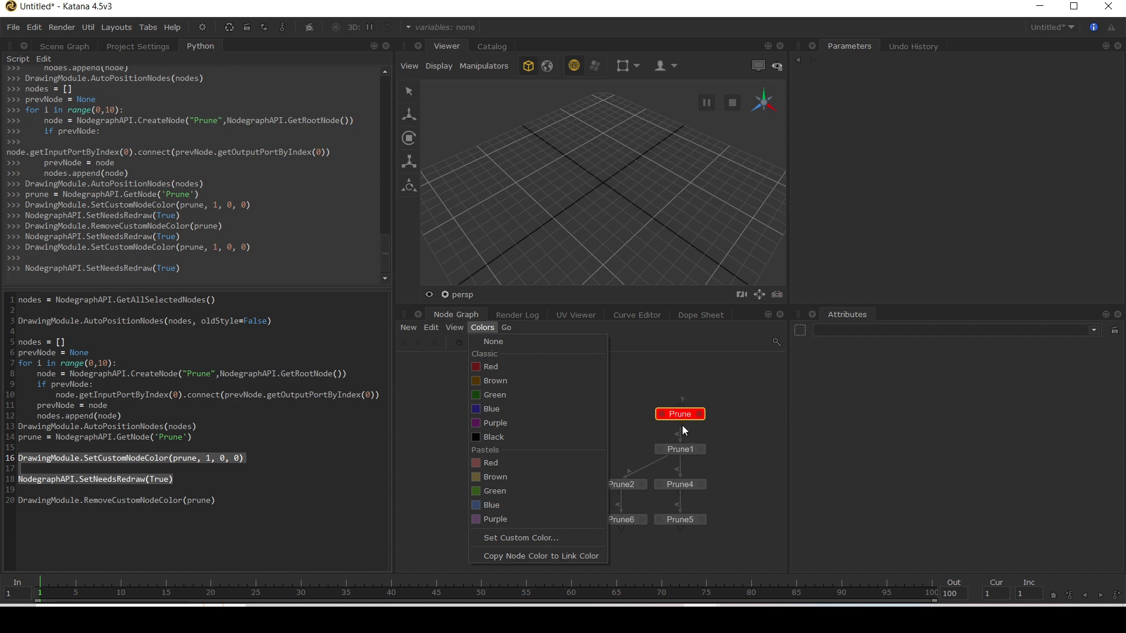
{"action": "mouse_move", "coordinate": [679, 434]}
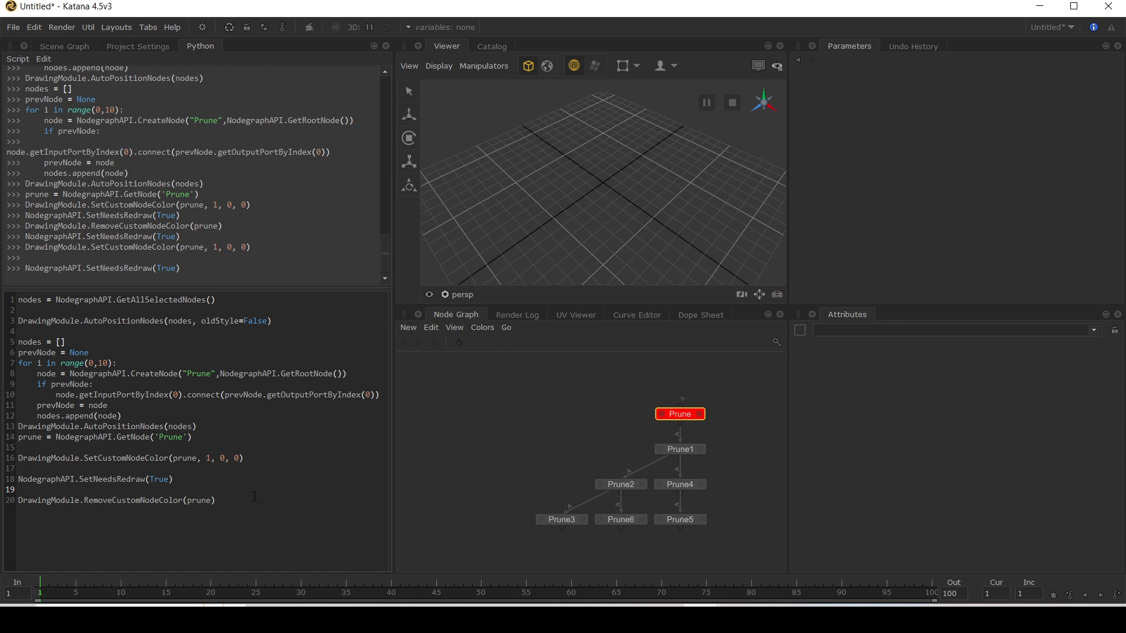
Step: Run DrawingModule.CopyNodeColorToLinkColor(prune) so the Prune node's outgoing link turns red
{"action": "type", "text": "DrawingModule"}
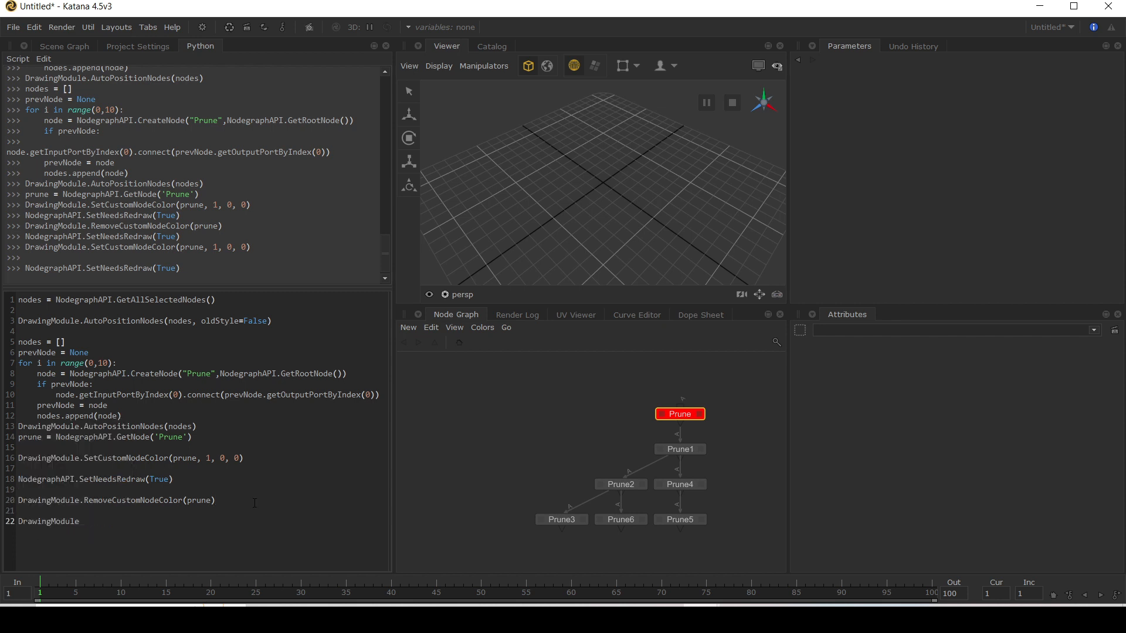
{"action": "type", "text": "c"}
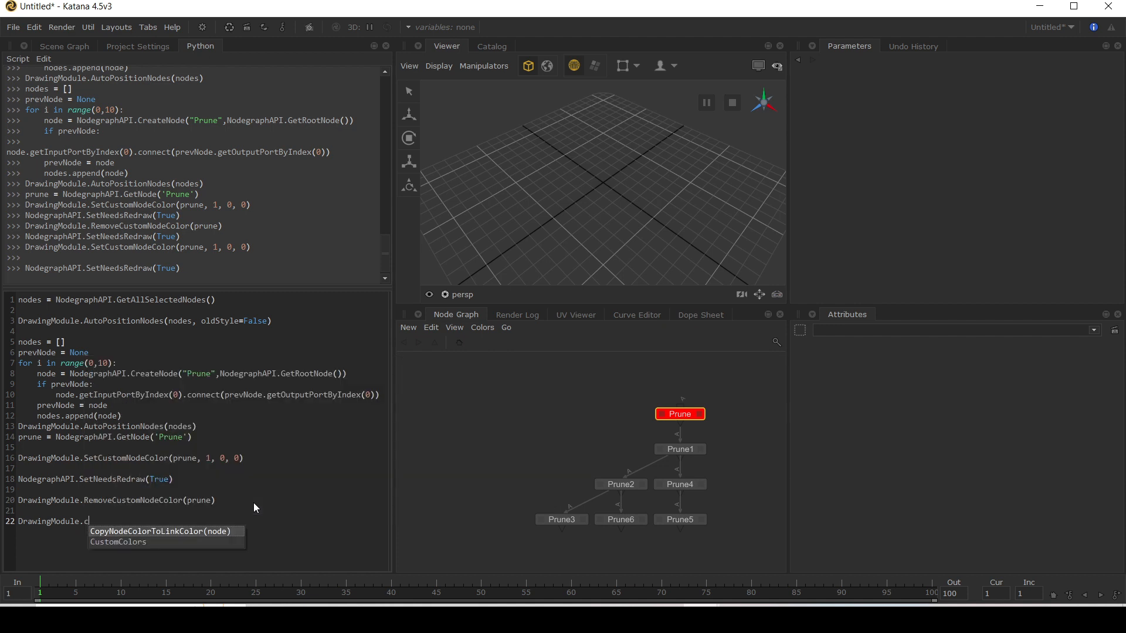
{"action": "type", "text": "opyNodeColorToLinkColor(prune"}
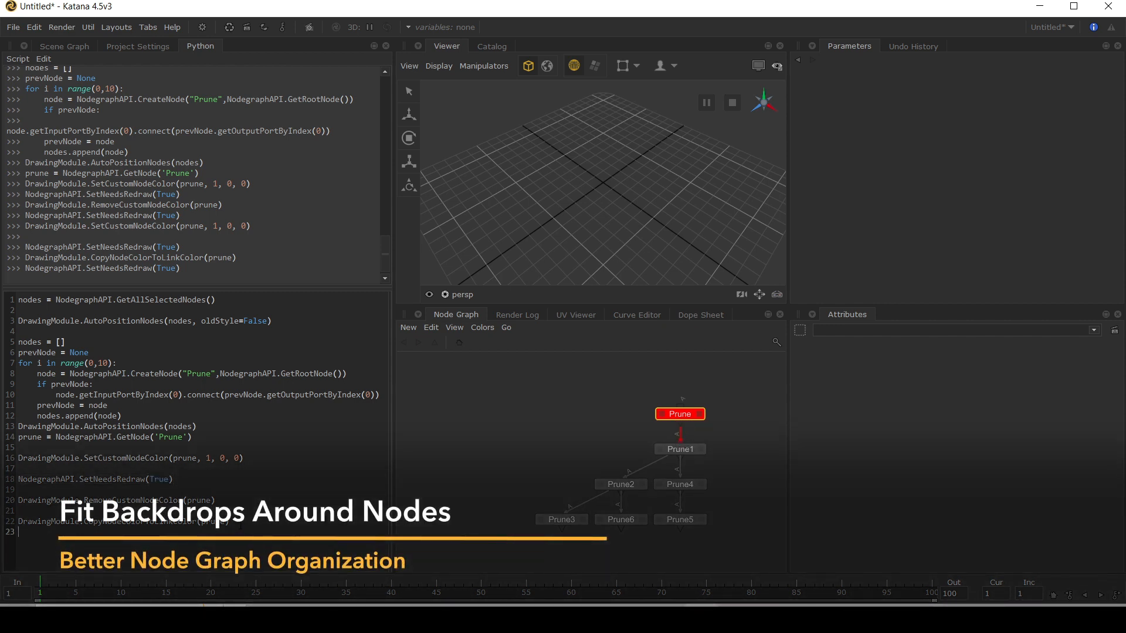
Step: Write DrawingModule.FitBackdropNodeAroundNodes(nodes, backdropNode=None, padding=50) after re-gathering the selected nodes
{"action": "type", "text": "Draw"}
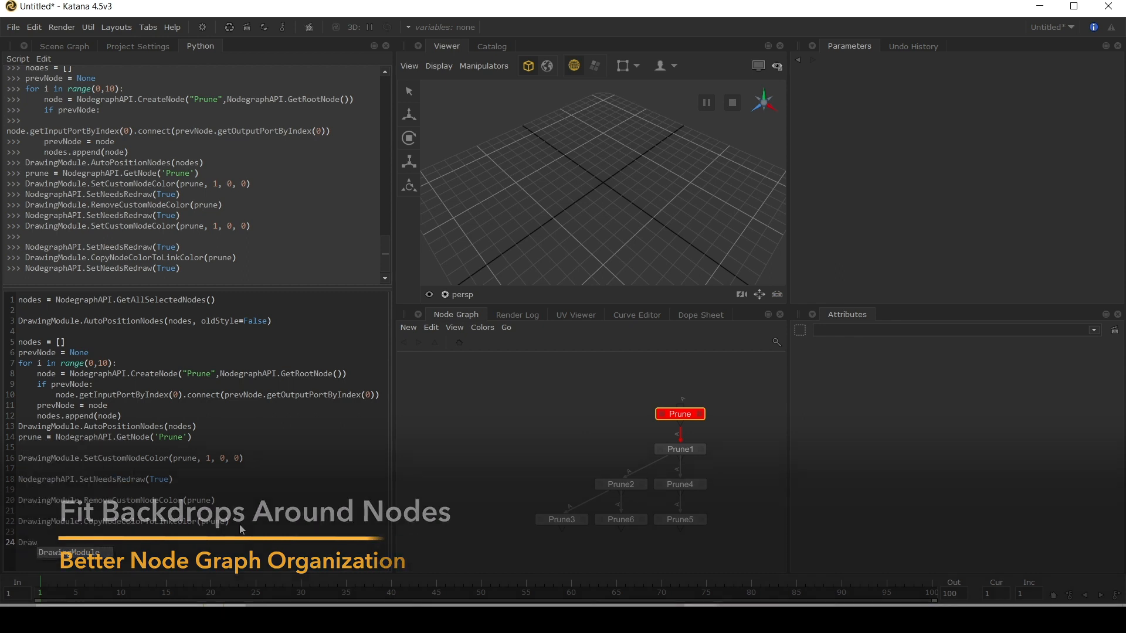
{"action": "type", "text": "DrawingModule.fi"}
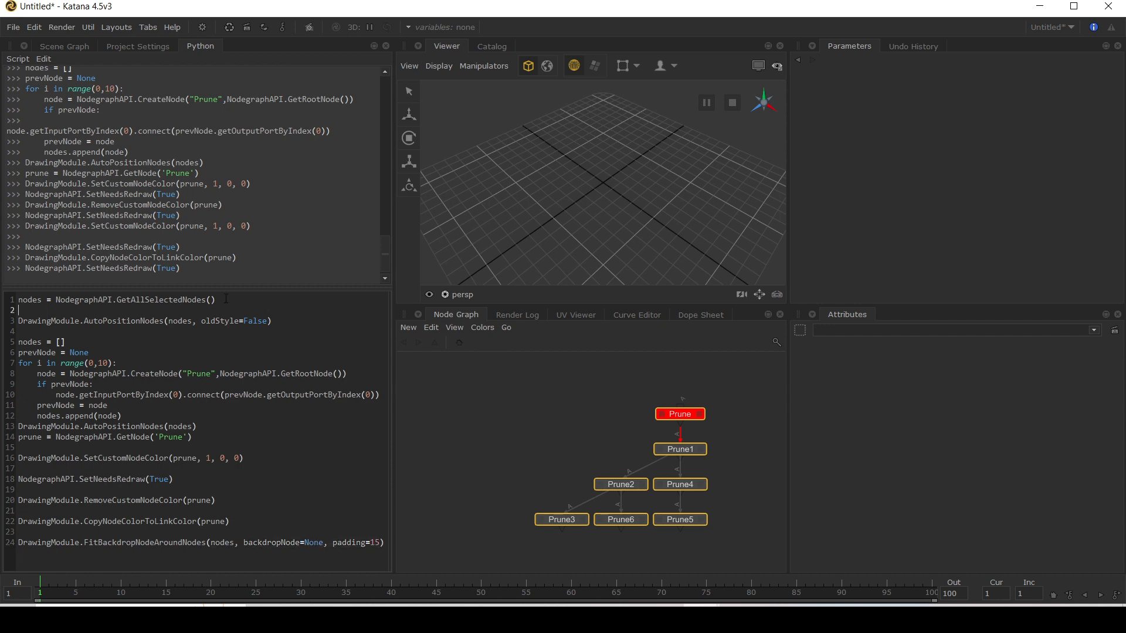
{"action": "triple_click", "coordinate": [114, 299]}
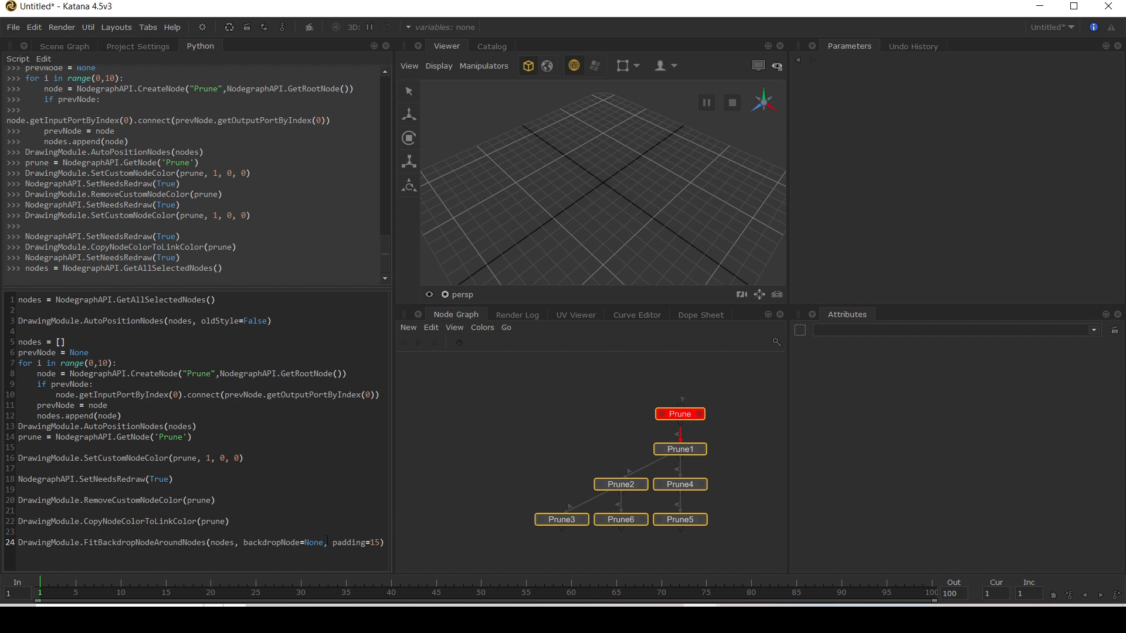
{"action": "double_click", "coordinate": [373, 542]}
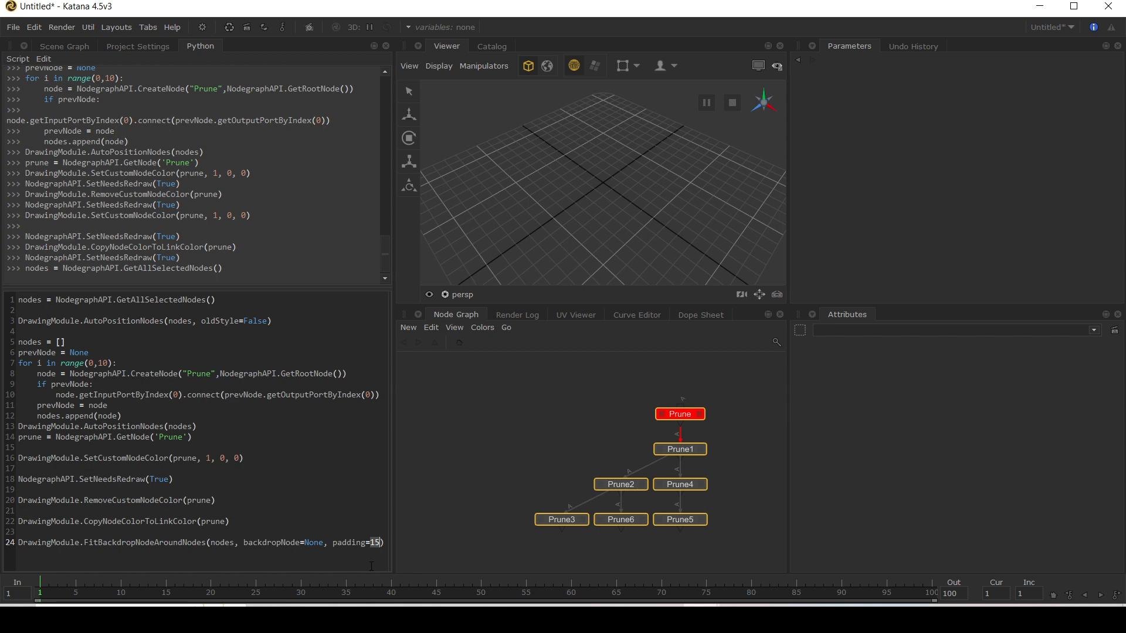
{"action": "type", "text": "50"}
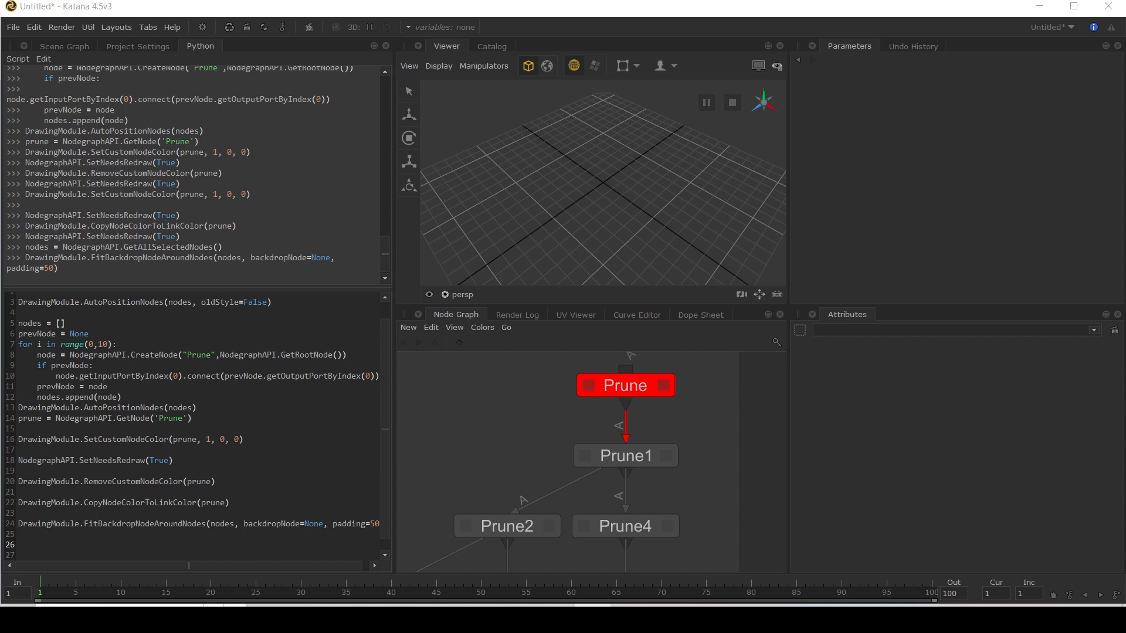
Step: Load Nodegraph/smile.svg into the SVG manager as 'Smile' with nodeWorld_loadSceneIntoNodegraphSvgManager
{"action": "type", "text": "DrawingModule.nodeWorld_loadSceneIntoNodegraphSvgManager('Smile', \"Nodegraph/"}
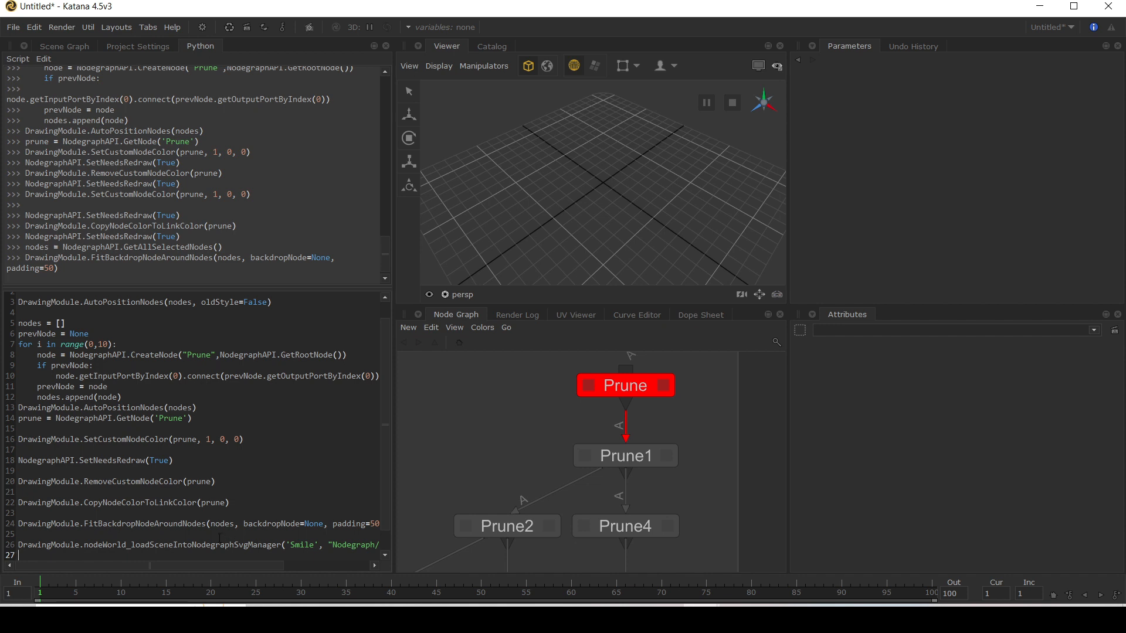
{"action": "mouse_move", "coordinate": [204, 576]}
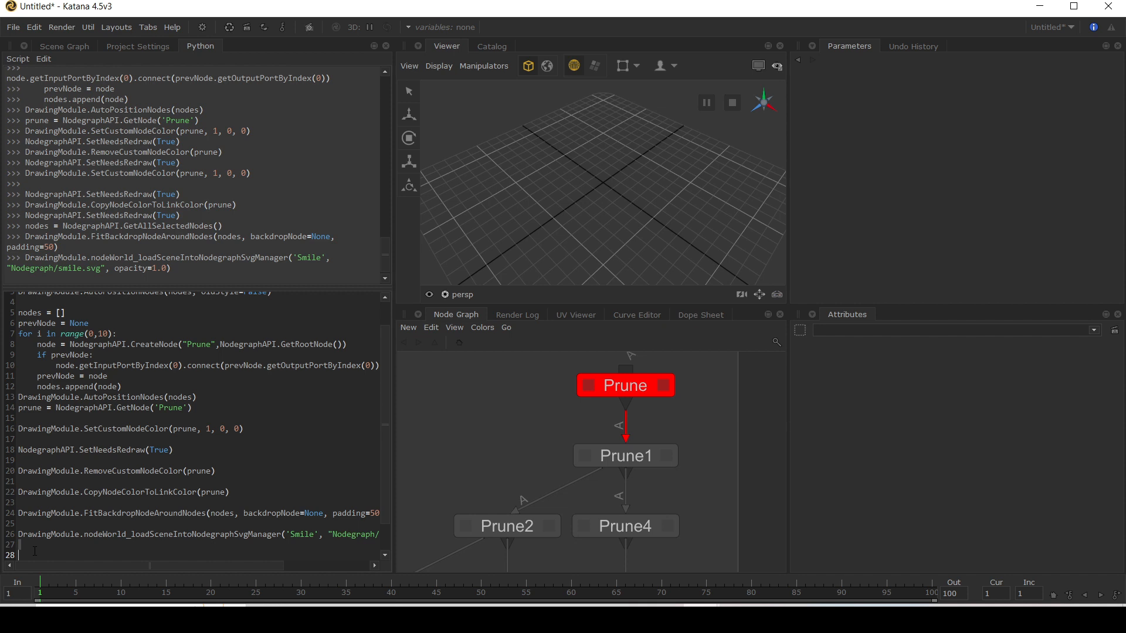
Step: Run NodegraphAPI.SetNodeShapeAttr(prune,'iconName','Smile') to give the Prune node the smiley icon
{"action": "type", "text": "NodegraphAPI.SetNodeShapeAttr(prune,"}
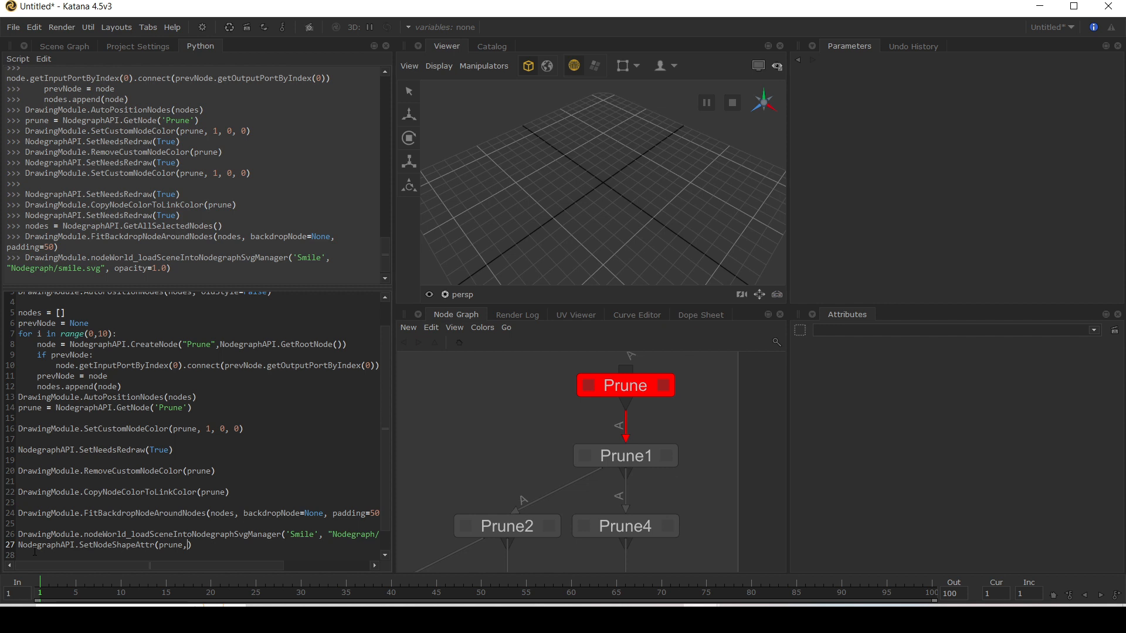
{"action": "type", "text": "ic"}
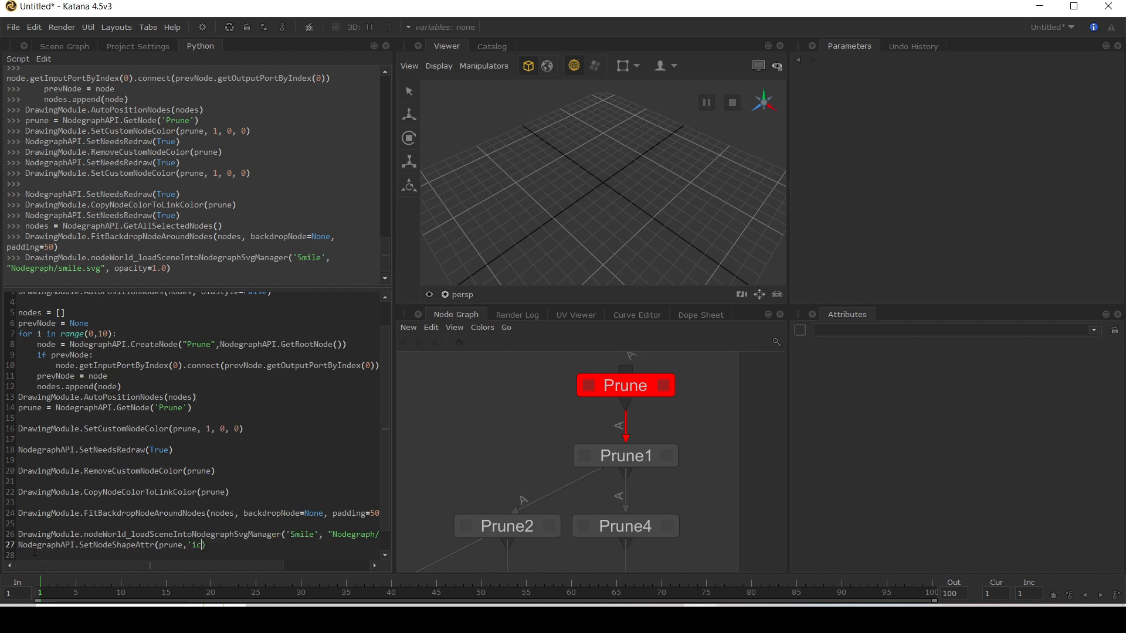
{"action": "type", "text": "onName)"}
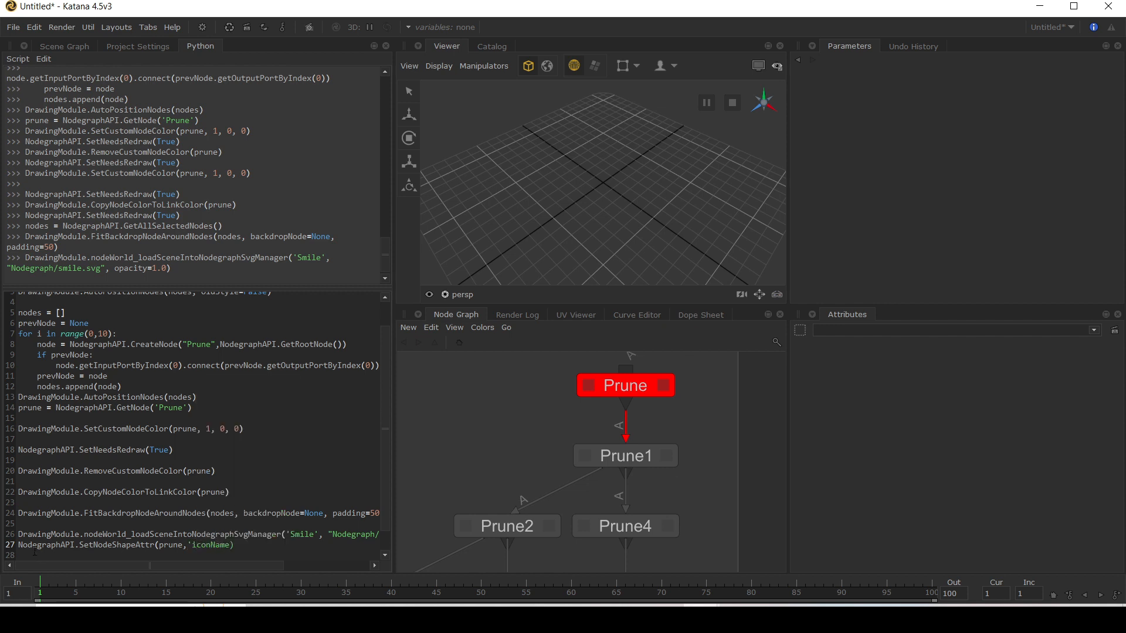
{"action": "type", "text": ","}
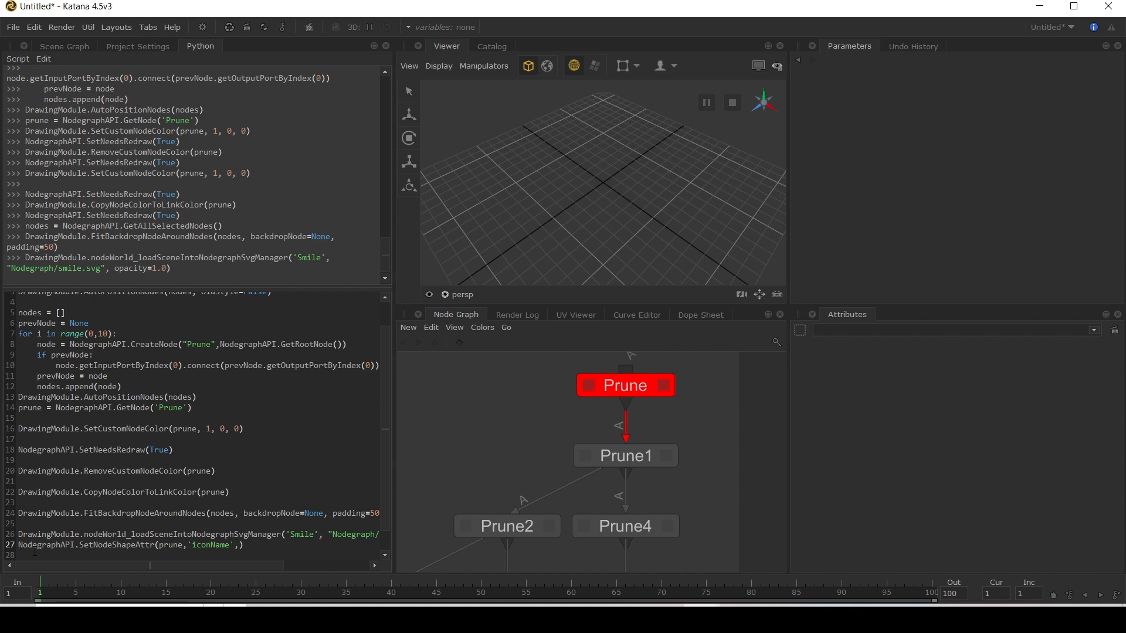
{"action": "type", "text": "'Smile'"}
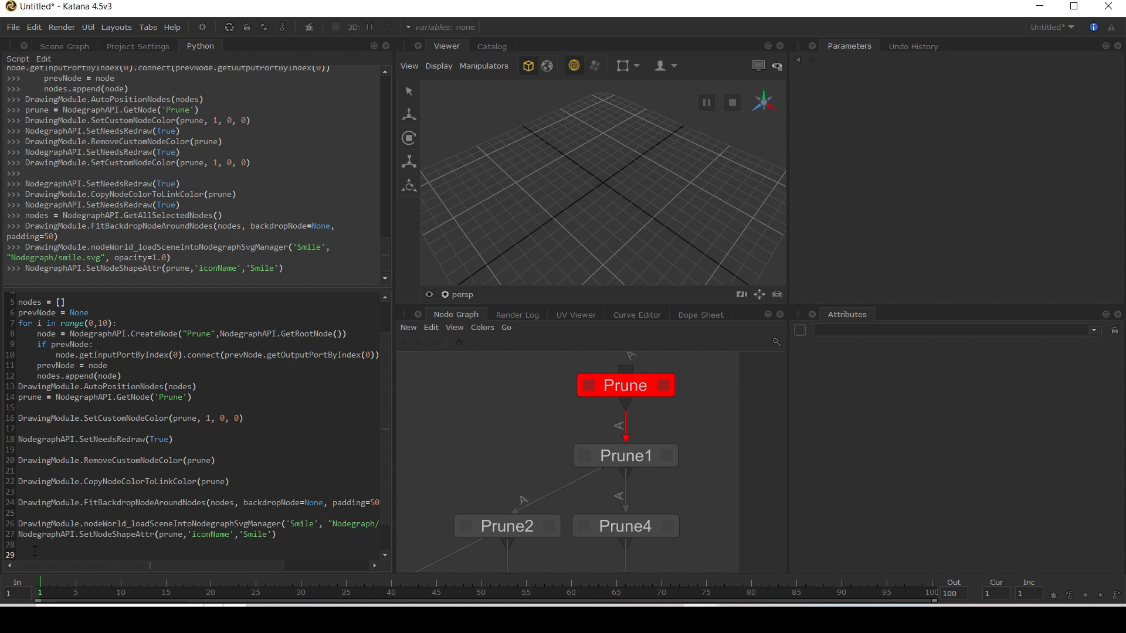
Step: Write Utils.EventModule.QueueEvent("node_setShapeAttributes", hash(prune), node=prune) in the Python tab
{"action": "type", "text": "Util"}
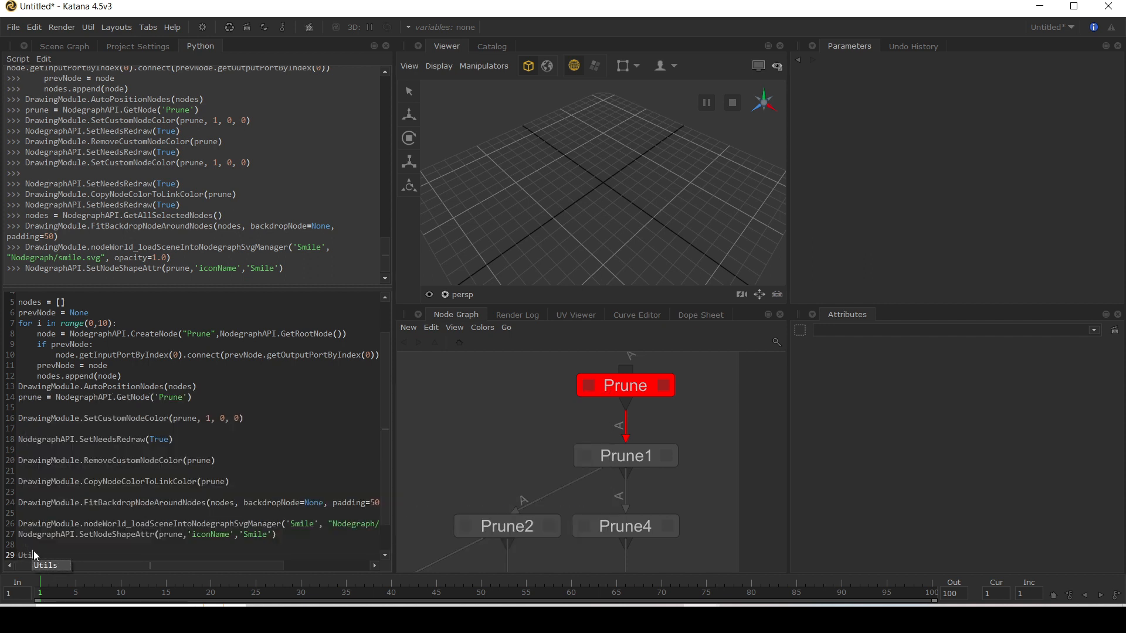
{"action": "type", "text": ".EventModule."}
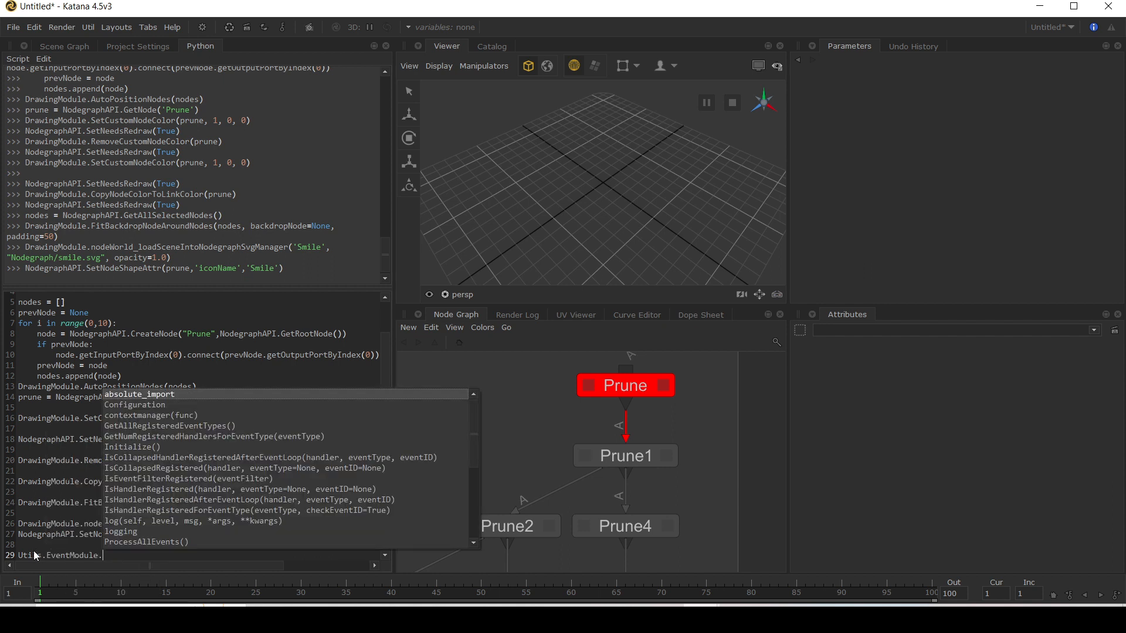
{"action": "type", "text": "QueueEvent(\"\")"}
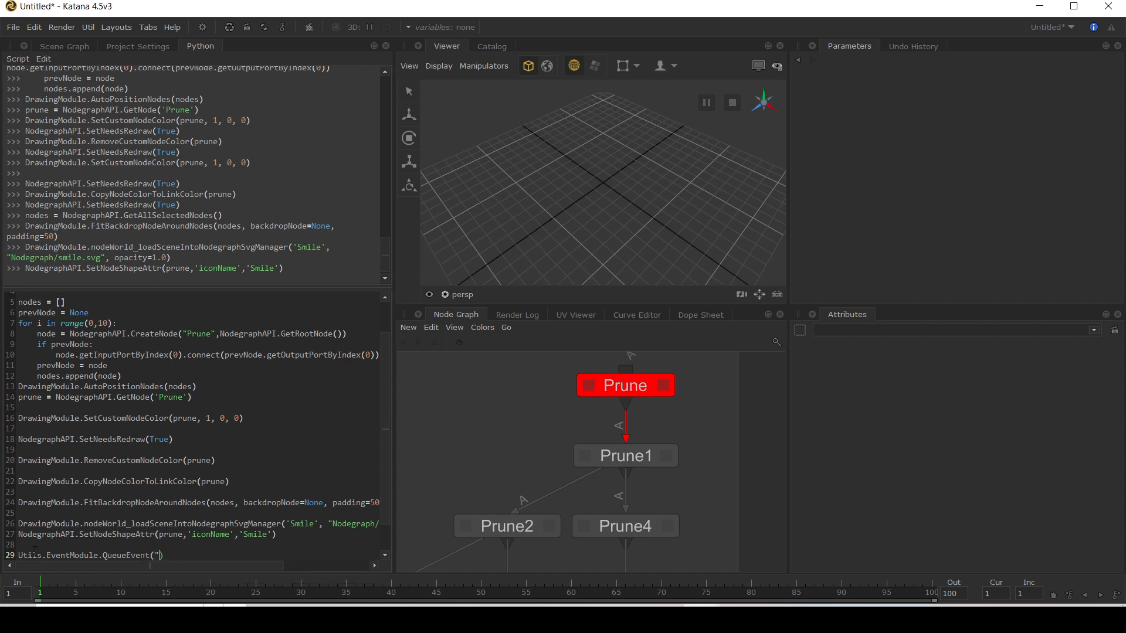
{"action": "type", "text": "node_set"}
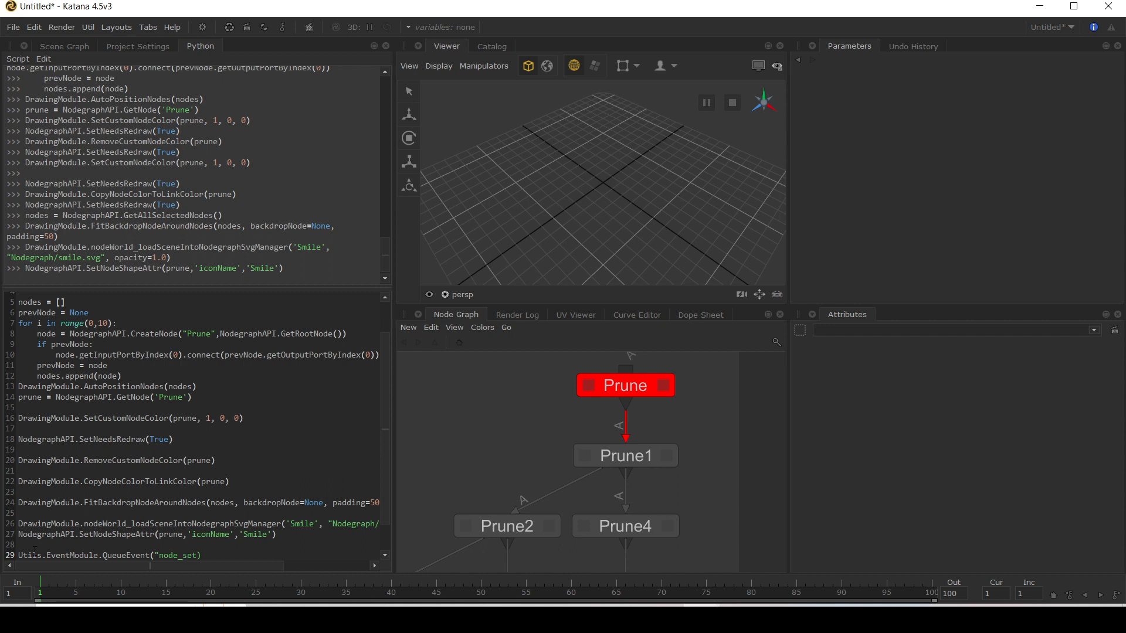
{"action": "type", "text": "Shape"}
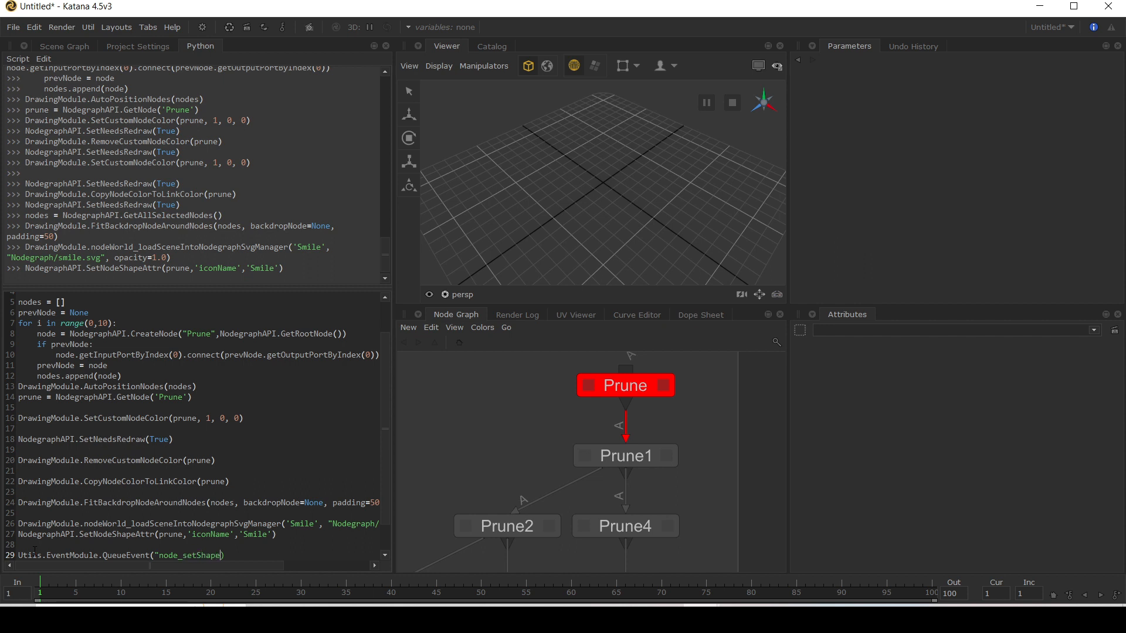
{"action": "type", "text": "Attributes"}
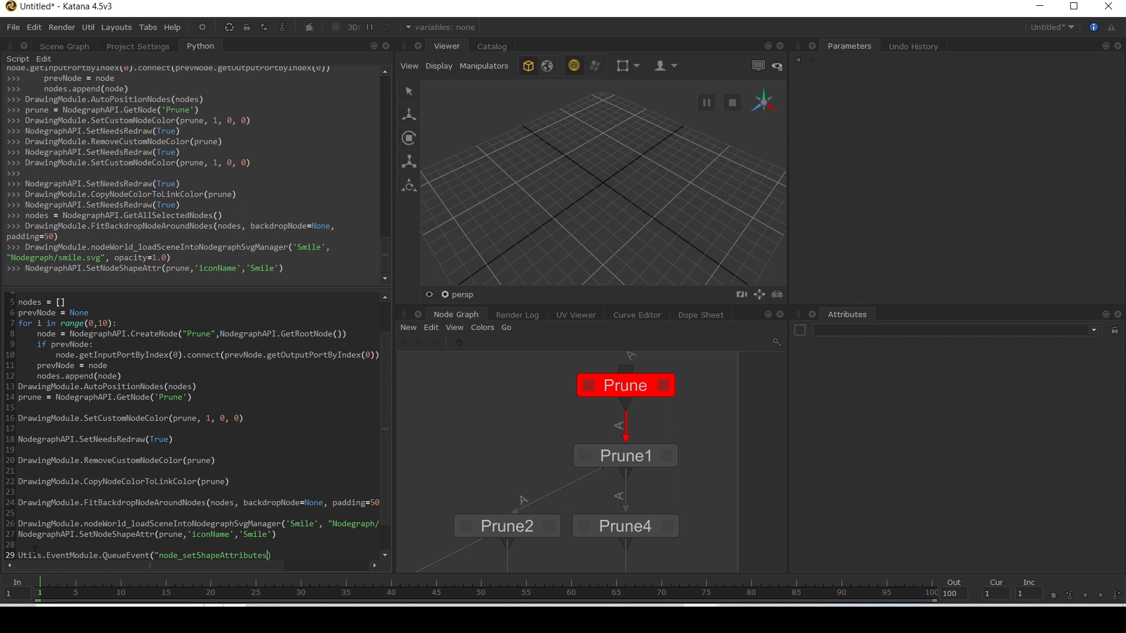
{"action": "type", "text": "\","}
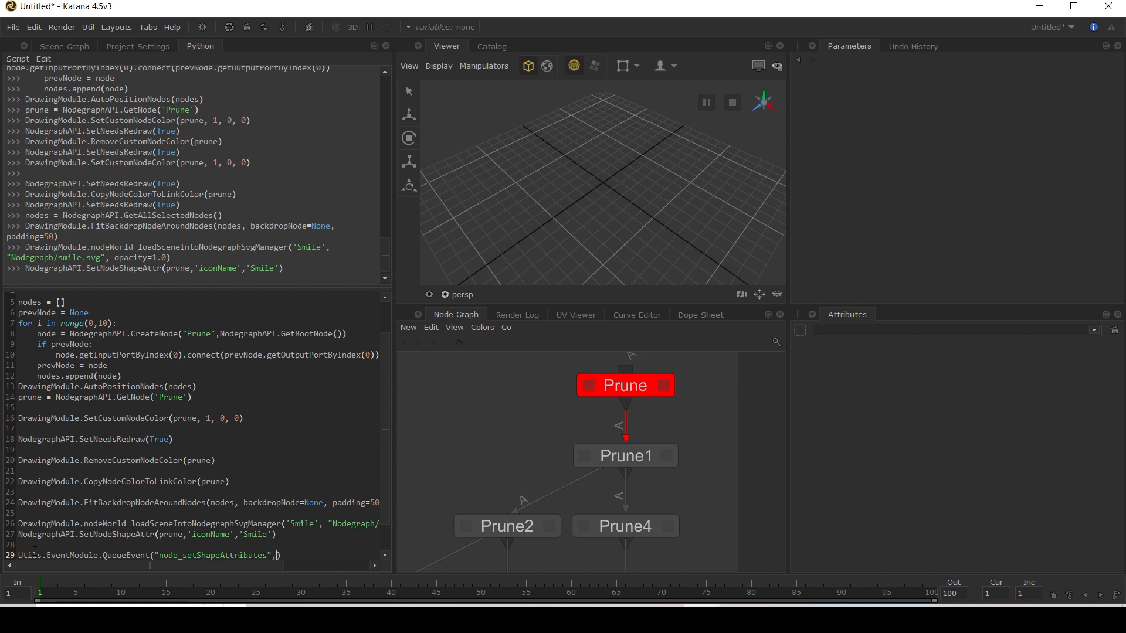
{"action": "type", "text": "hash("}
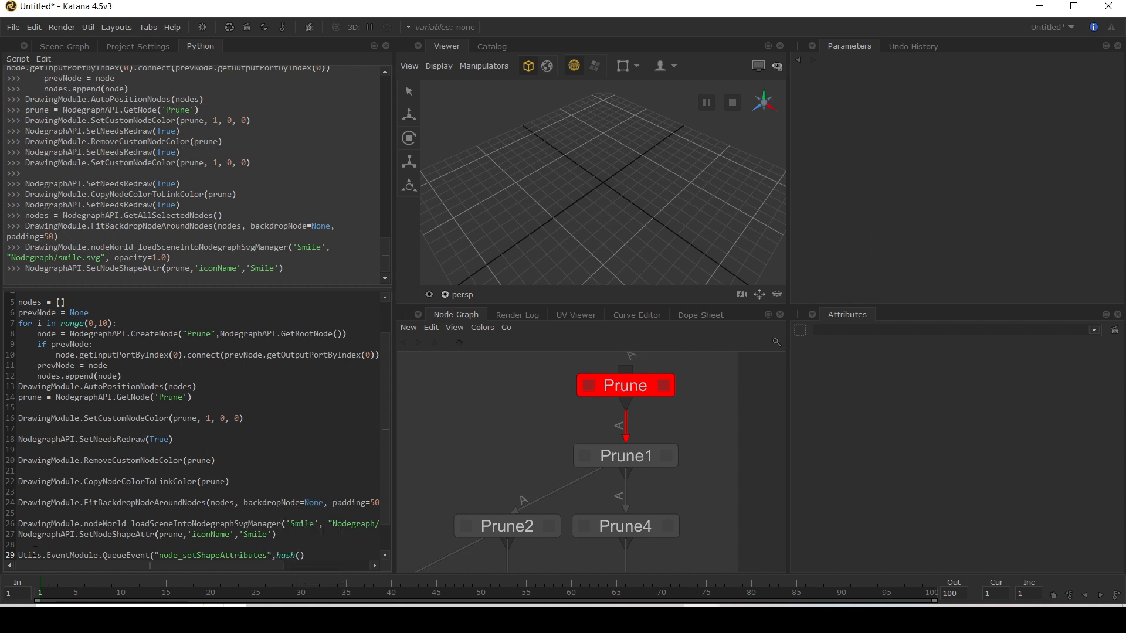
{"action": "type", "text": "prune"}
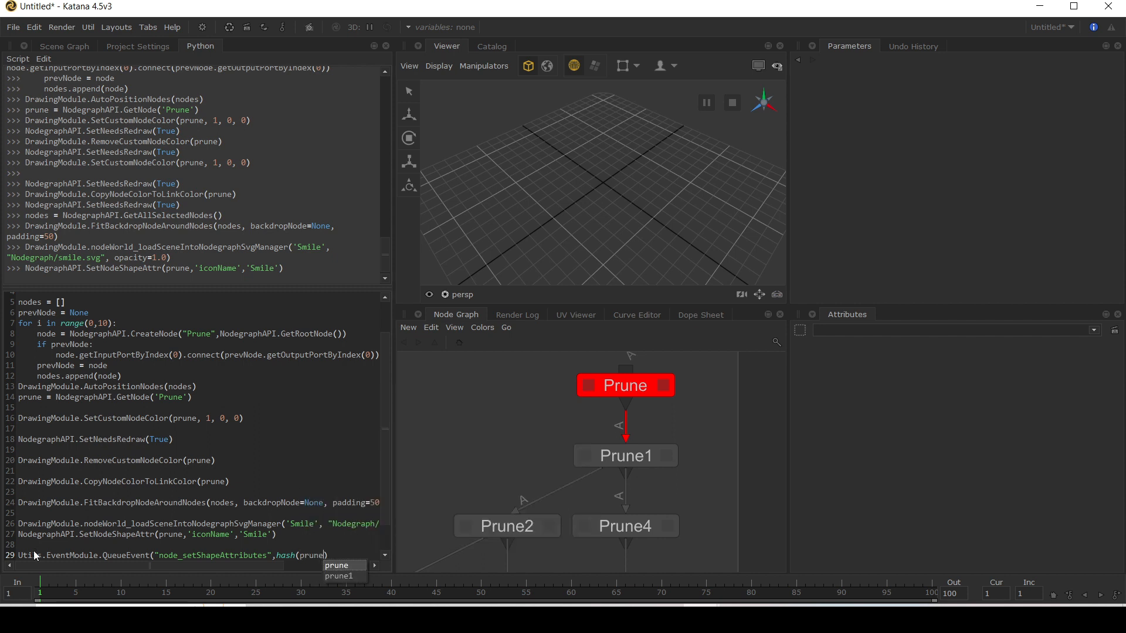
{"action": "type", "text": "node=prune)"}
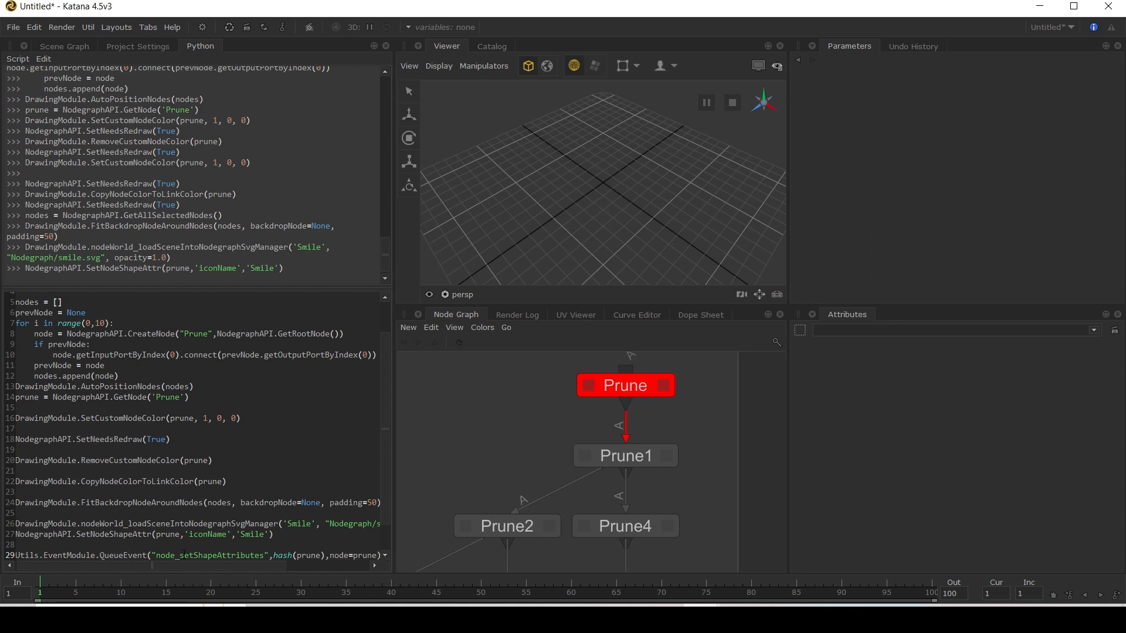
Step: Execute the line so the smiley icon refreshes beside the red Prune node
{"action": "scroll", "scroll_direction": "down", "scroll_amount": 3}
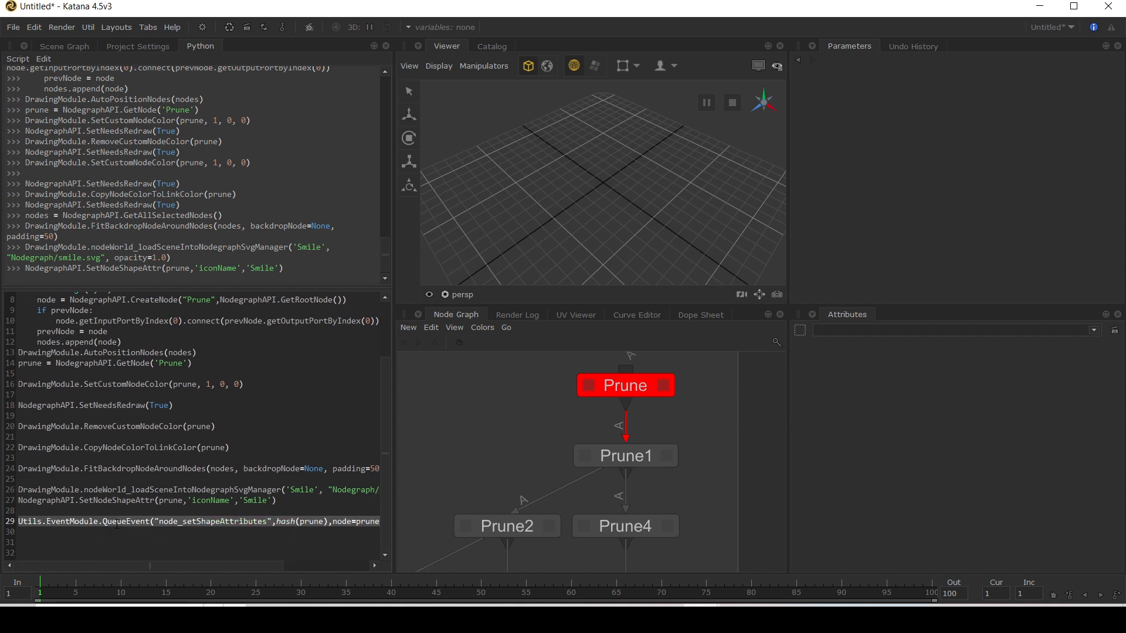
{"action": "key", "text": "Return"}
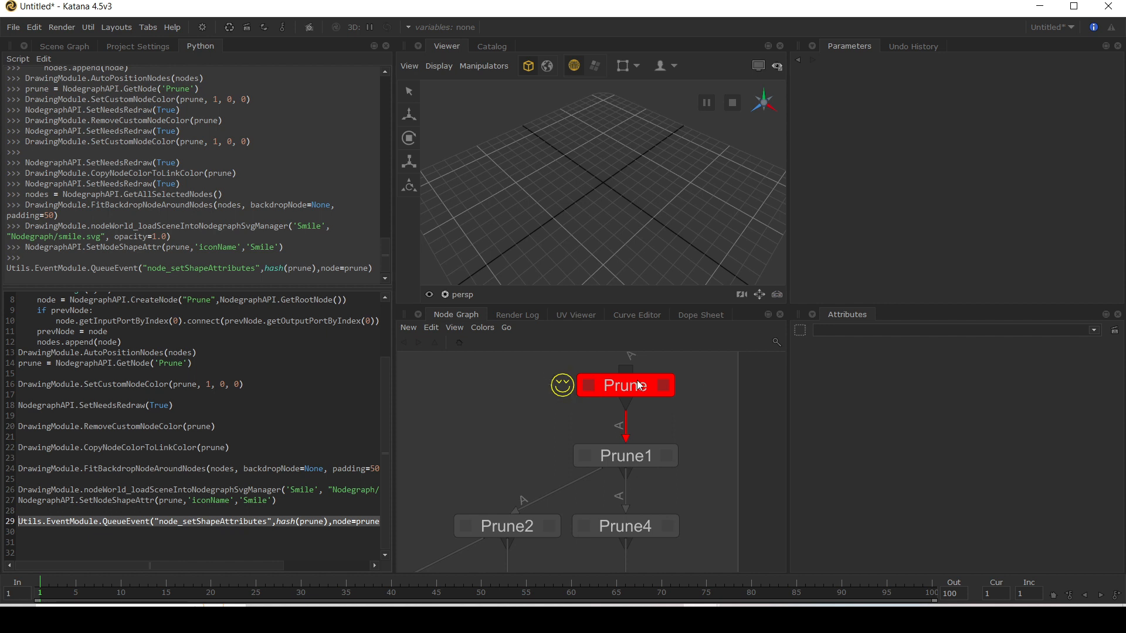
{"action": "left_click", "coordinate": [226, 521]}
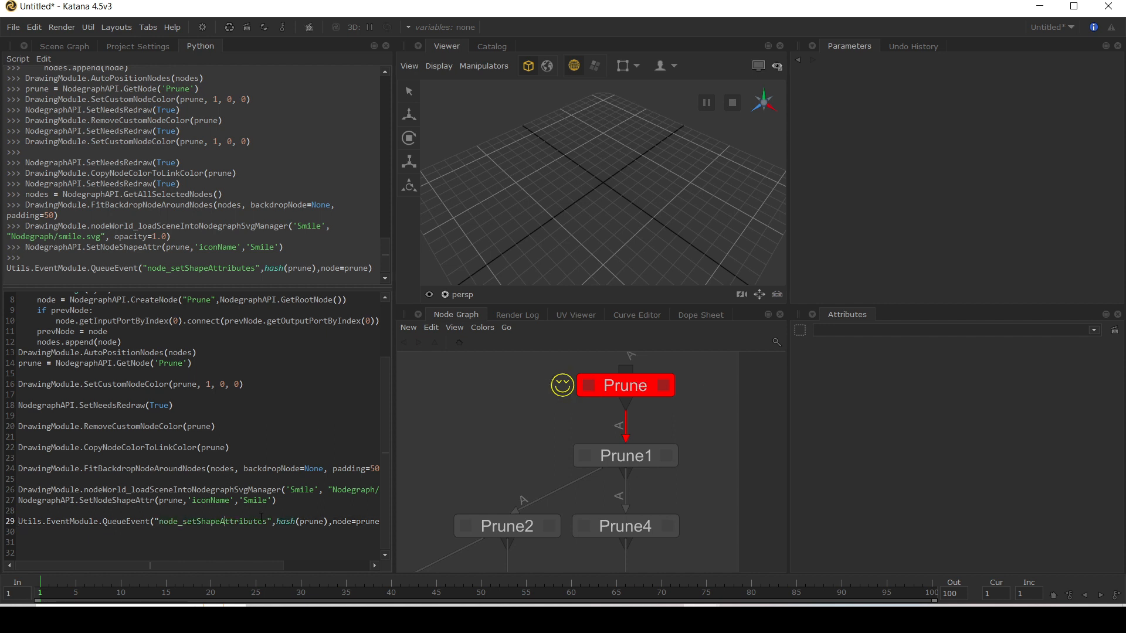